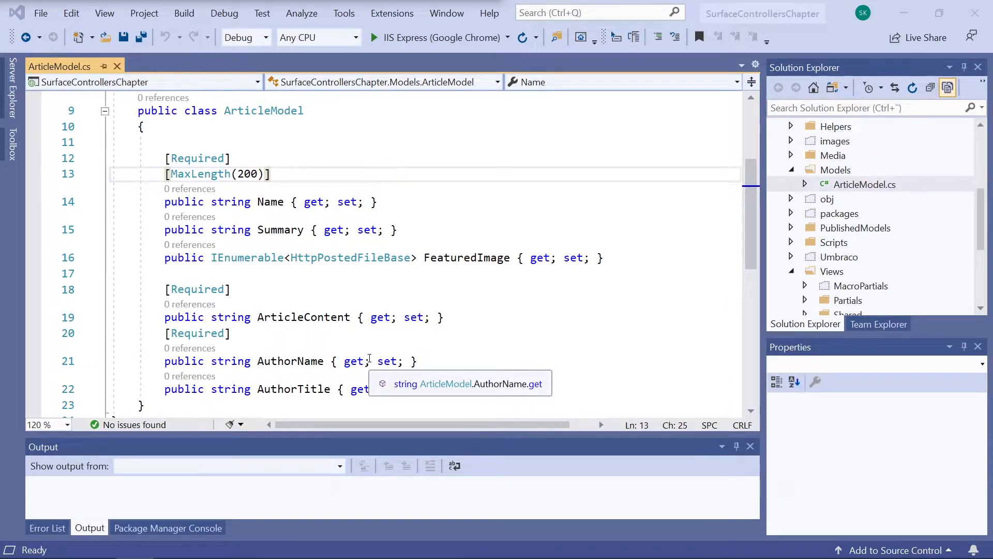
{"action": "mouse_move", "coordinate": [643, 303]}
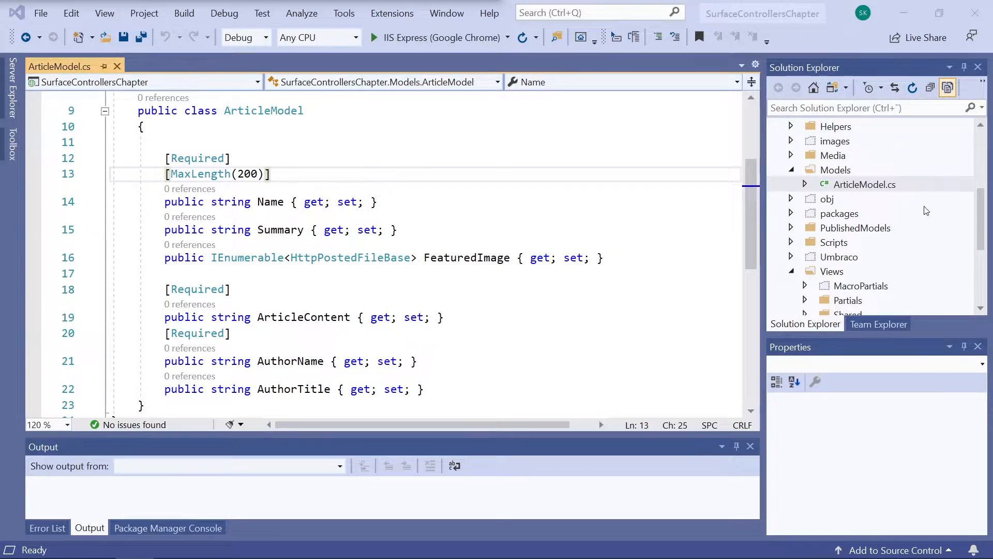
- Add an Empty-template view named ArticleForm under Views > Partials, typed to ArticleModel
{"action": "left_click", "coordinate": [832, 228]}
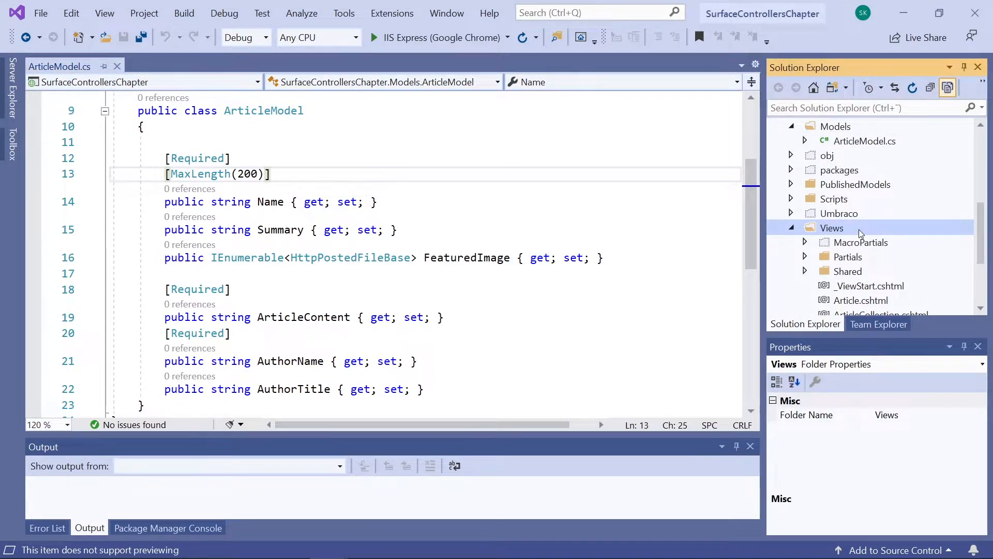
{"action": "right_click", "coordinate": [832, 228]}
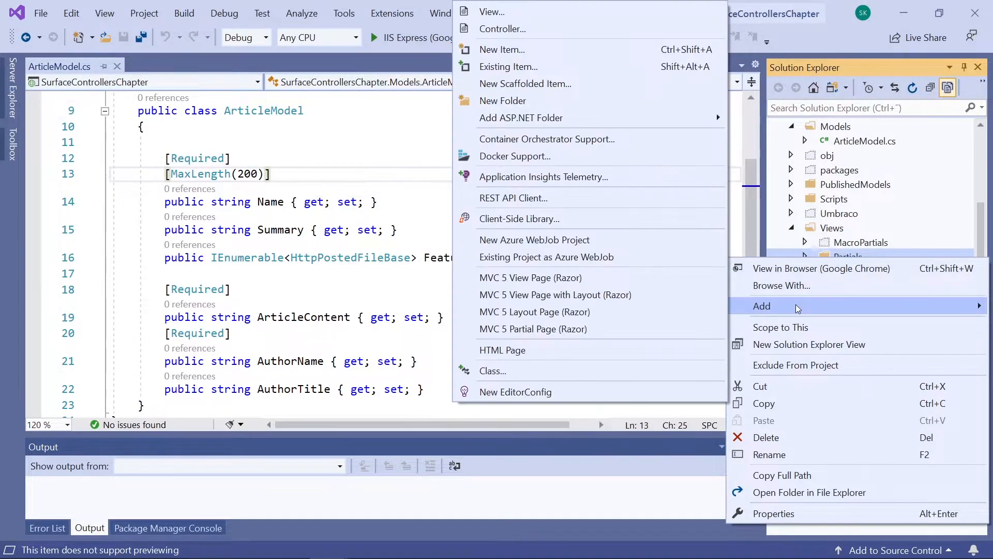
{"action": "mouse_move", "coordinate": [492, 11]}
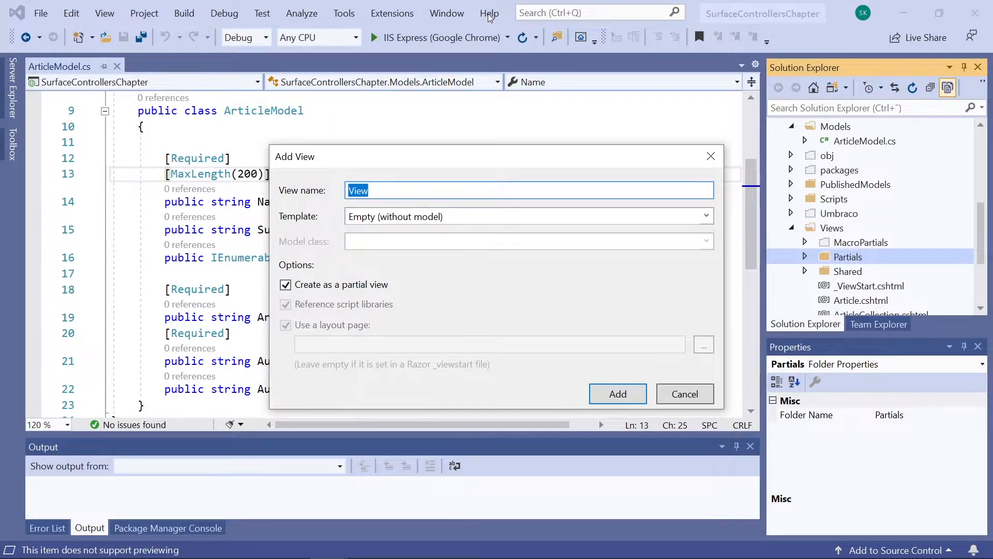
{"action": "left_click", "coordinate": [529, 217]}
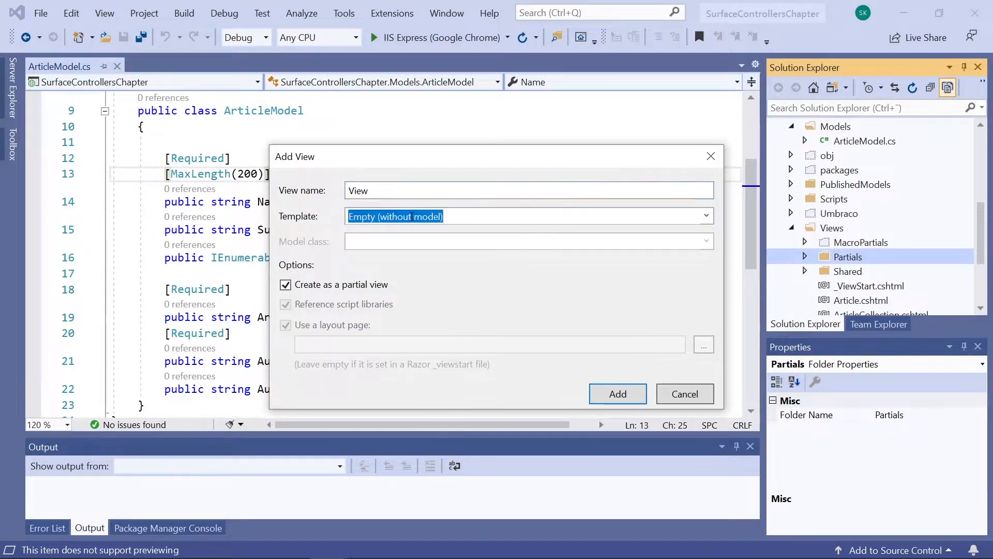
{"action": "left_click", "coordinate": [703, 216]}
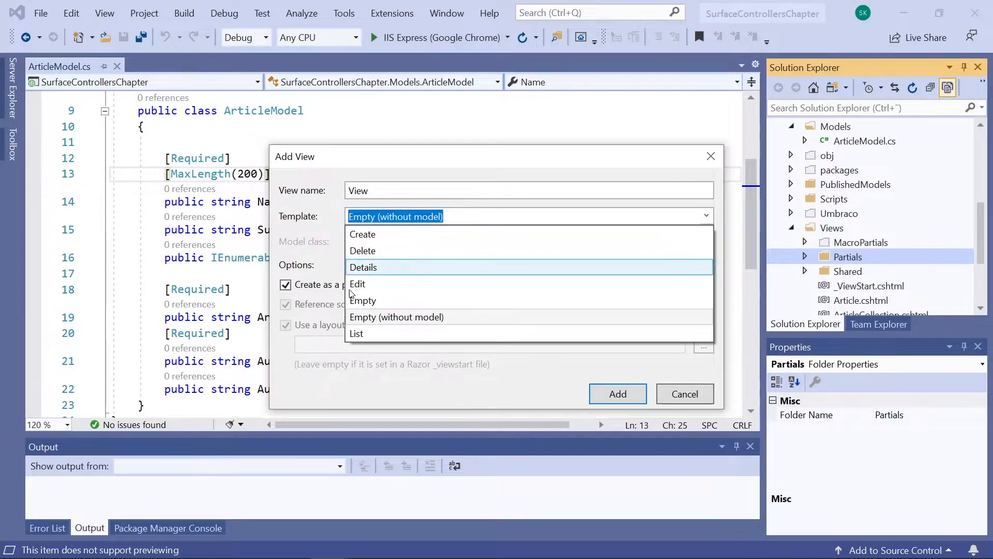
{"action": "left_click", "coordinate": [362, 300]}
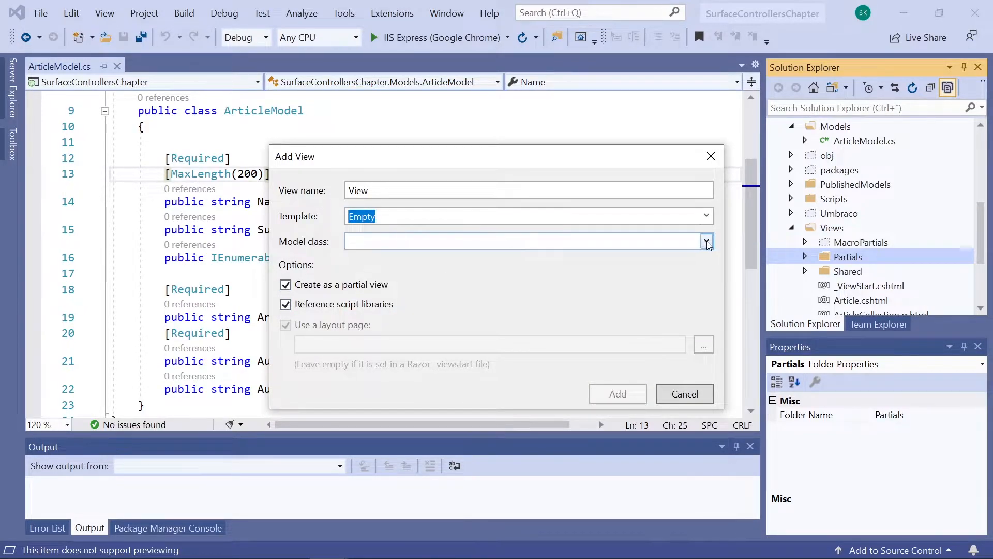
{"action": "left_click", "coordinate": [706, 241]}
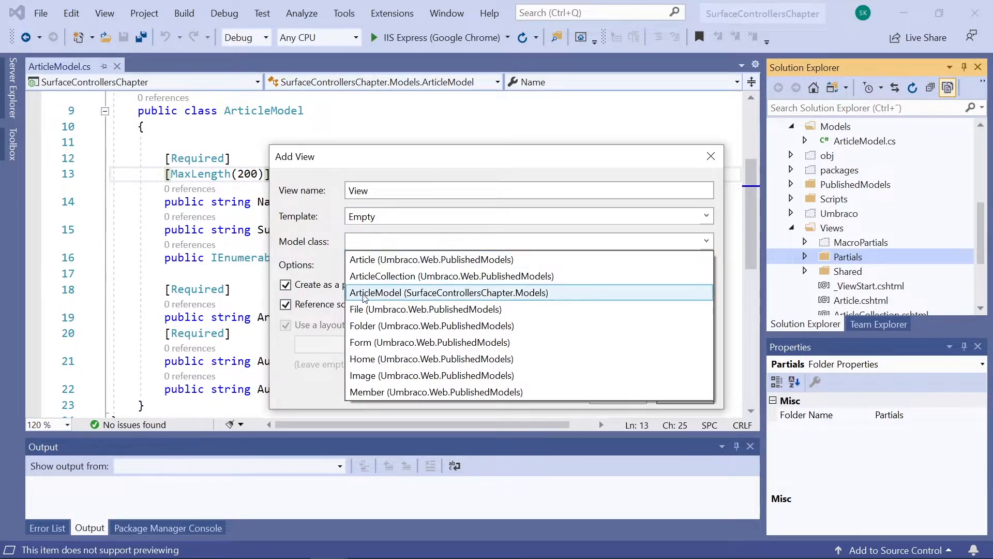
{"action": "left_click", "coordinate": [448, 293]}
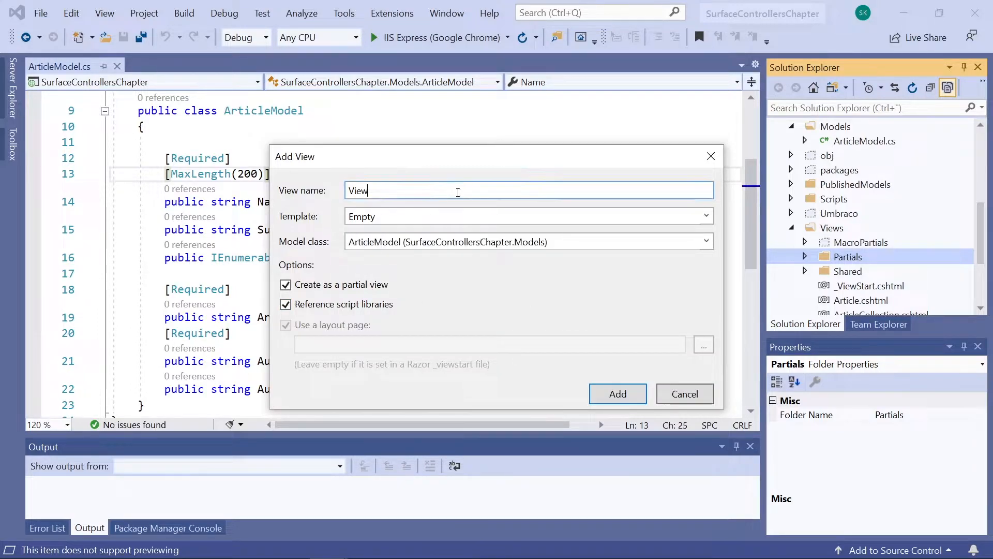
{"action": "type", "text": "A"}
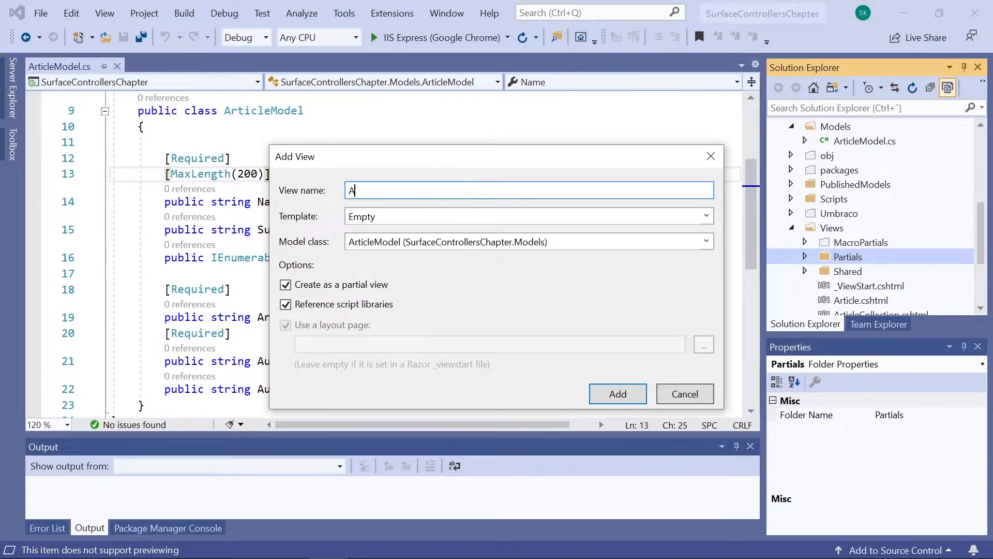
{"action": "type", "text": "rticleForm"}
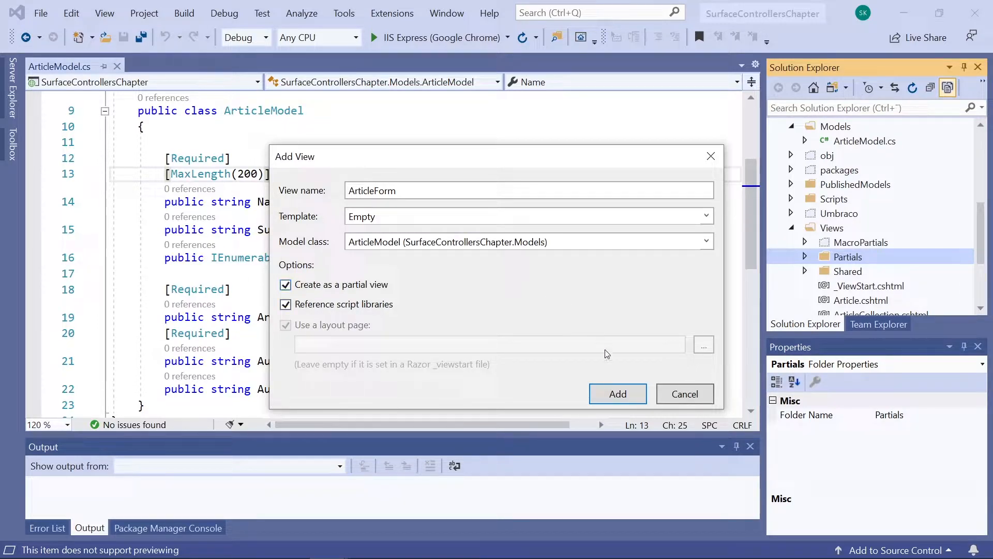
- Confirm the Add View dialog to generate ArticleForm.cshtml with its ArticleModel declaration
{"action": "left_click", "coordinate": [617, 393]}
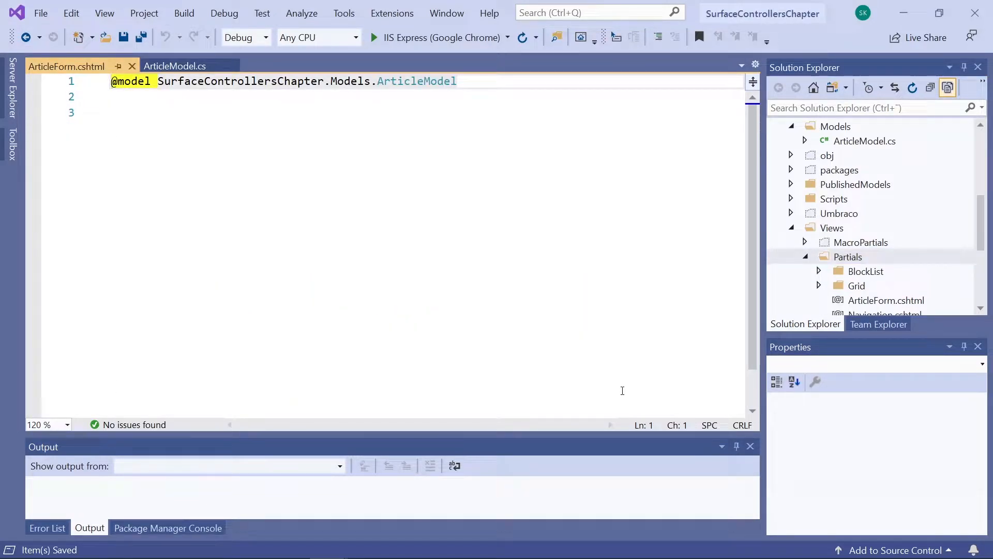
{"action": "mouse_move", "coordinate": [549, 302]}
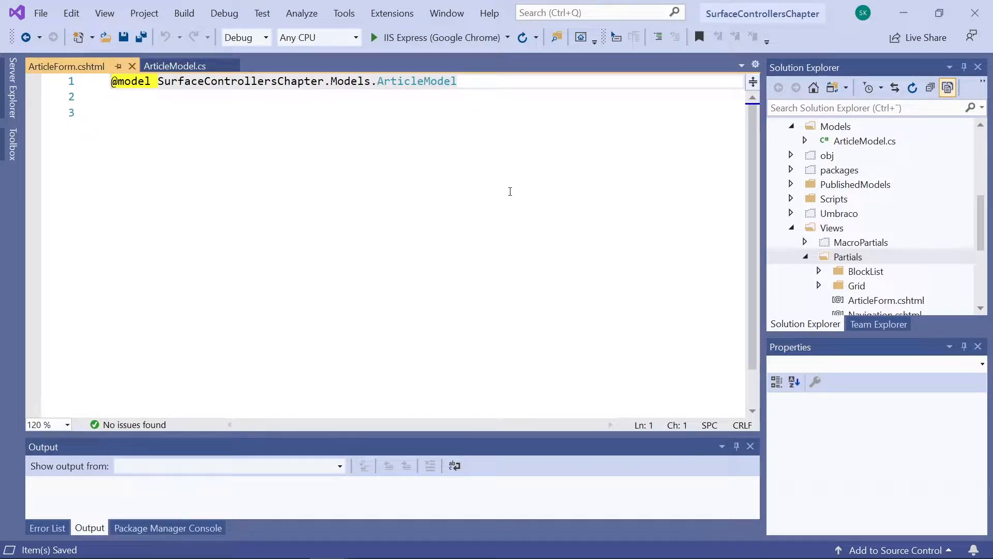
{"action": "mouse_move", "coordinate": [503, 192]}
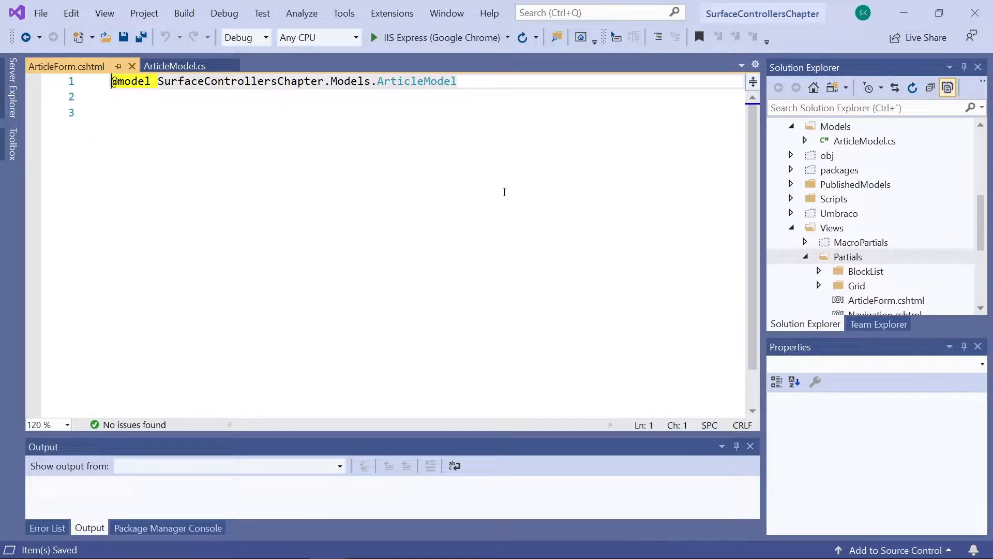
{"action": "mouse_move", "coordinate": [945, 227]}
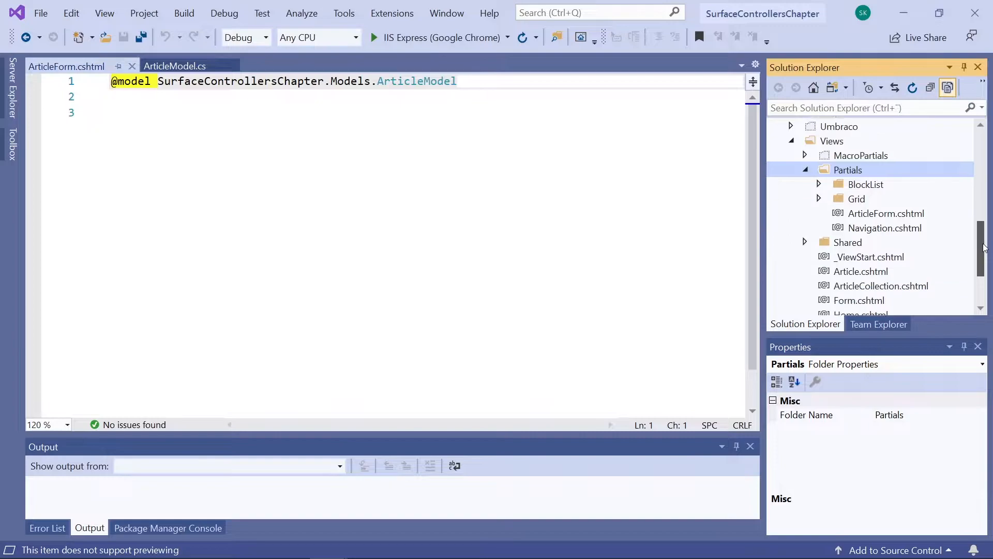
- Open Form.cshtml from Solution Explorer to reuse its form markup
{"action": "left_click", "coordinate": [860, 257]}
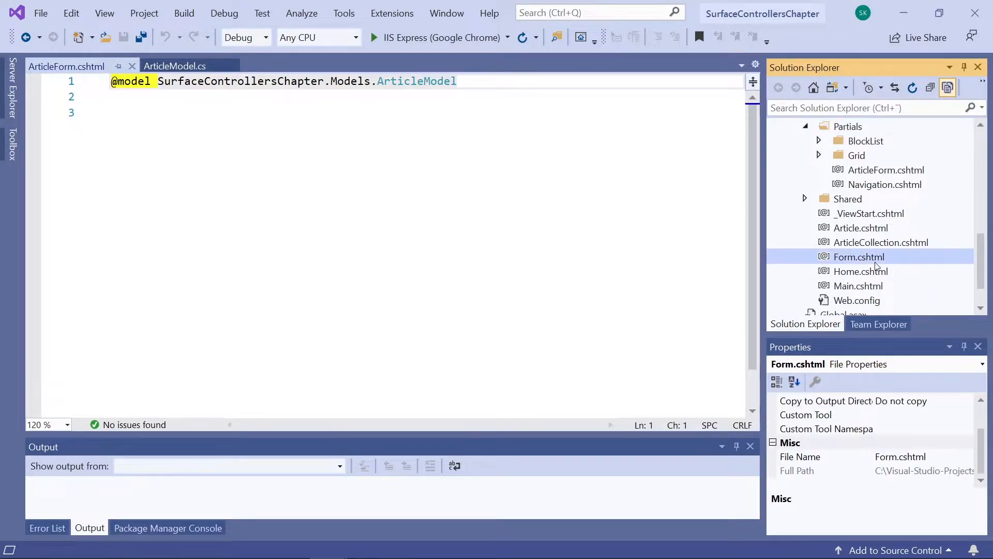
{"action": "double_click", "coordinate": [859, 257]}
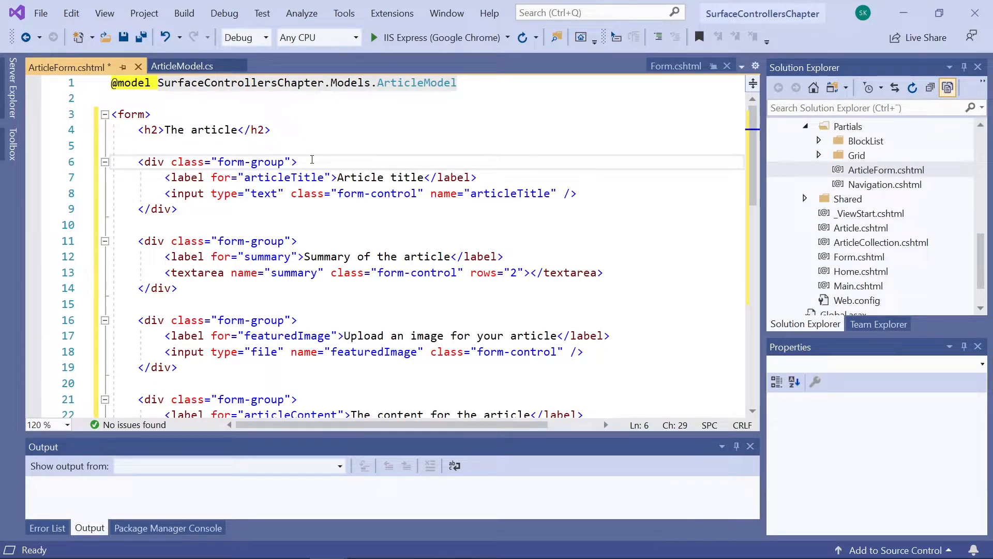
{"action": "key", "text": "enter"}
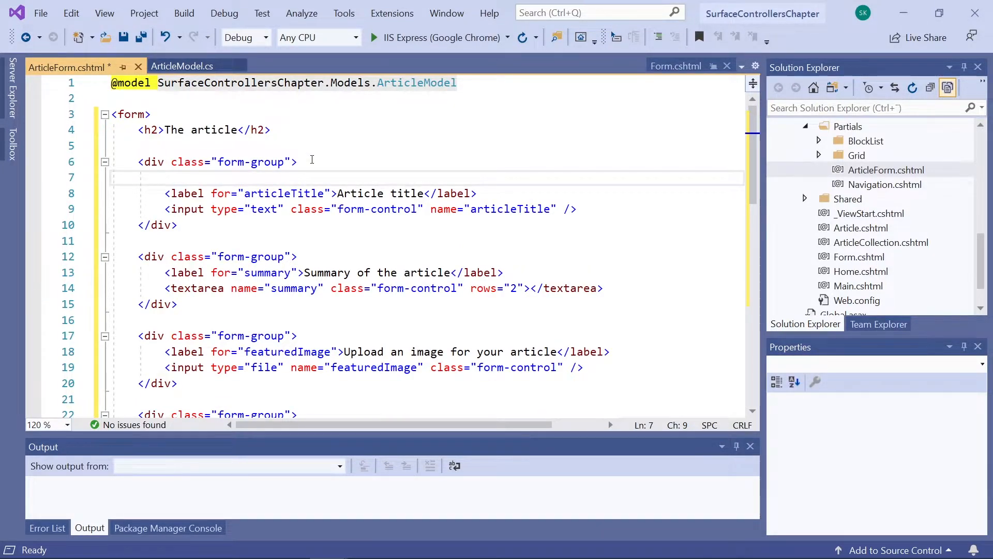
{"action": "type", "text": "@"}
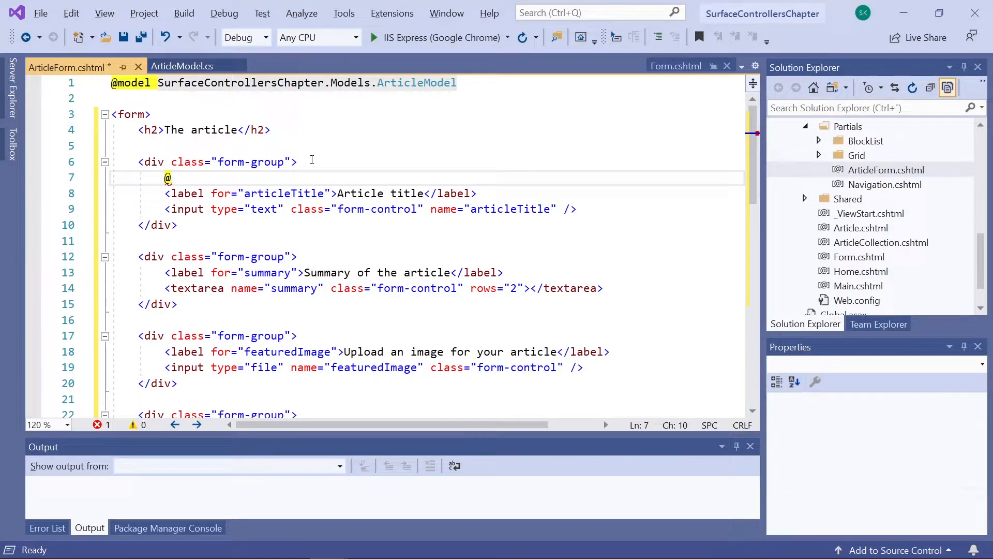
{"action": "type", "text": "Html"}
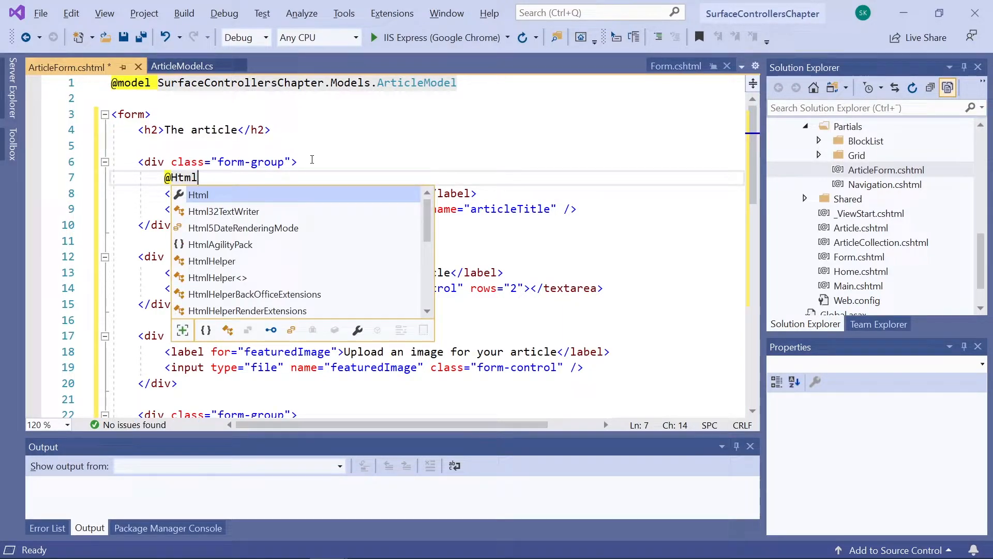
{"action": "type", "text": ".LabelFor"}
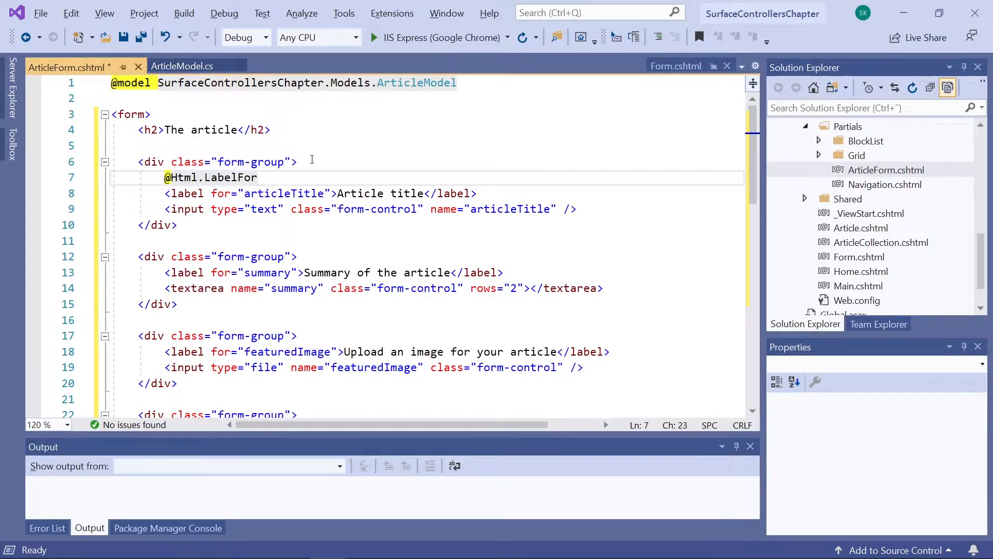
{"action": "type", "text": "("}
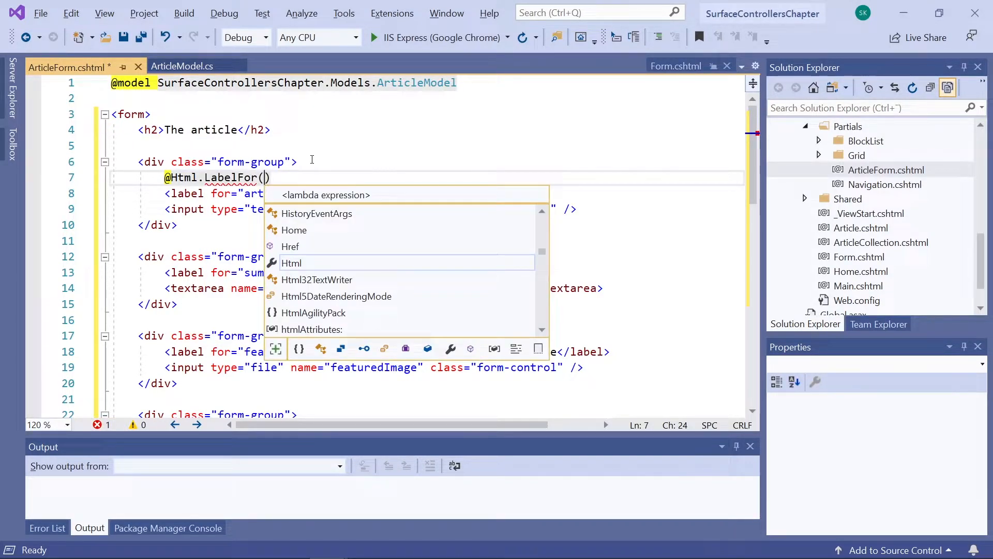
{"action": "type", "text": "m"}
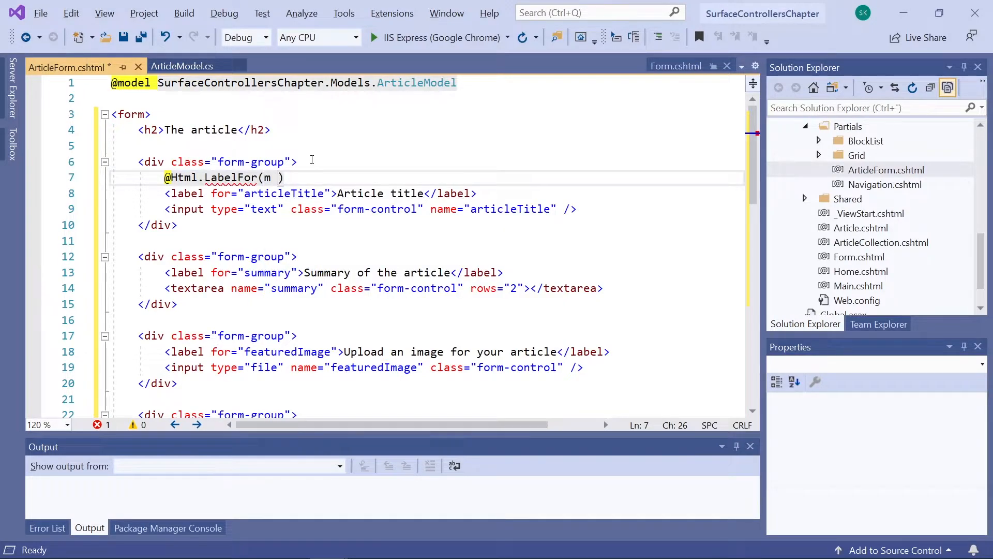
{"action": "type", "text": "=>"}
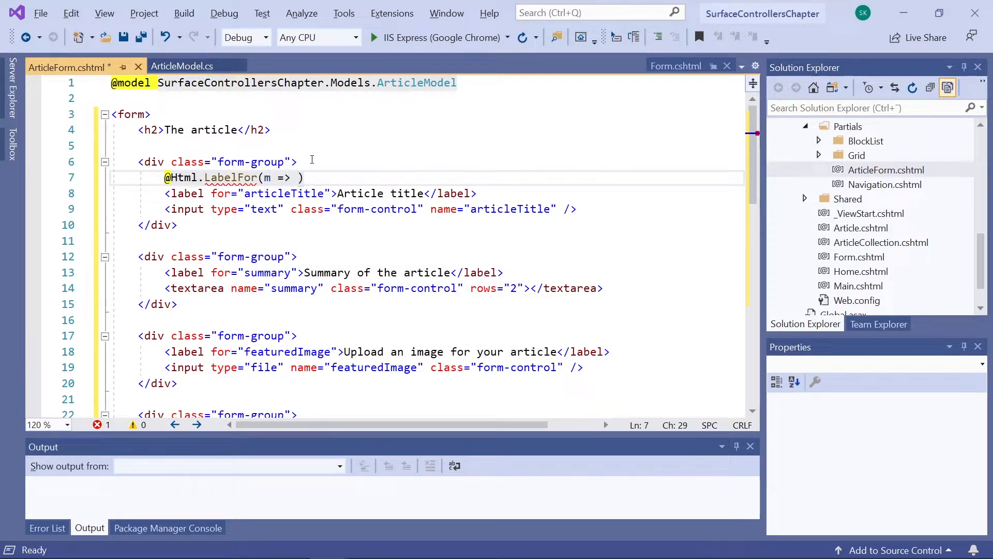
{"action": "type", "text": "."}
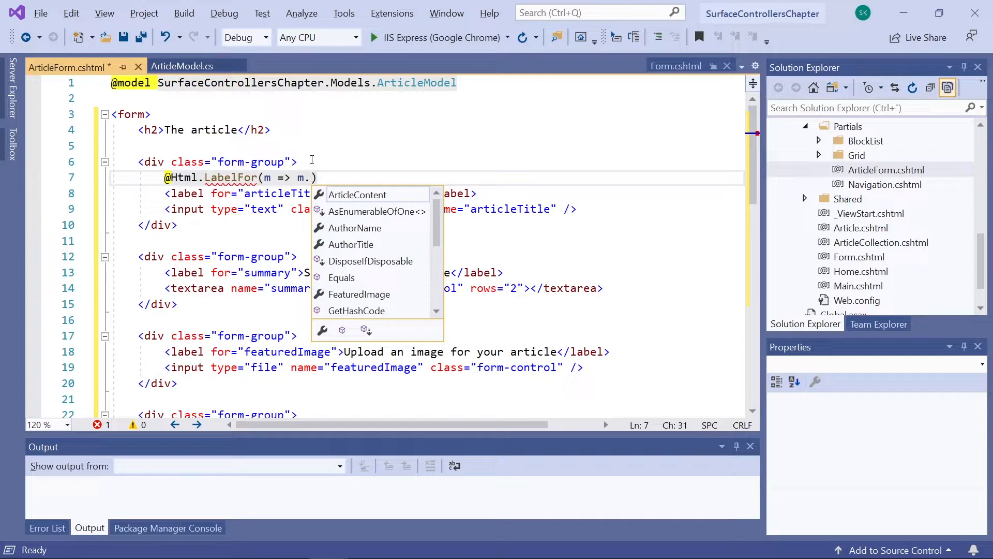
{"action": "type", "text": "Name"}
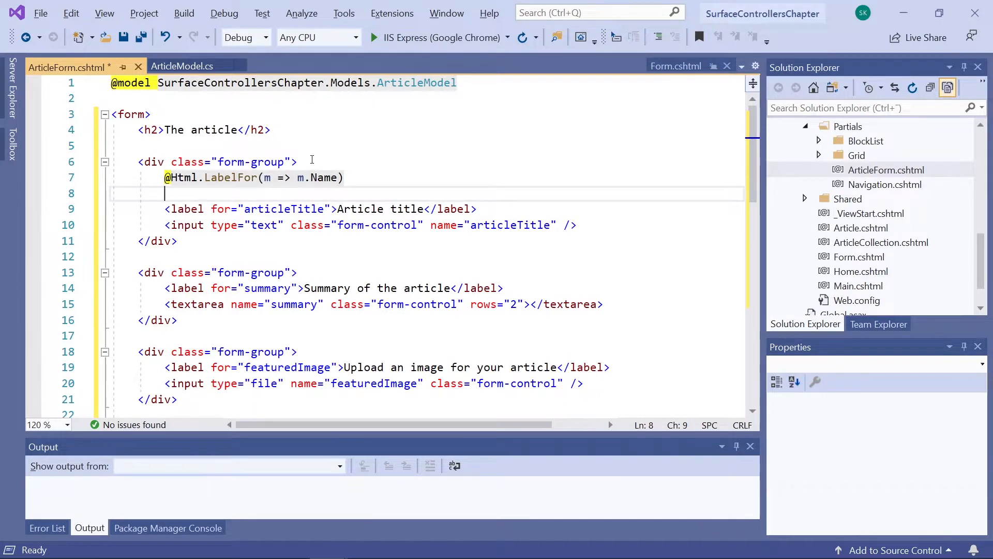
{"action": "type", "text": "@"}
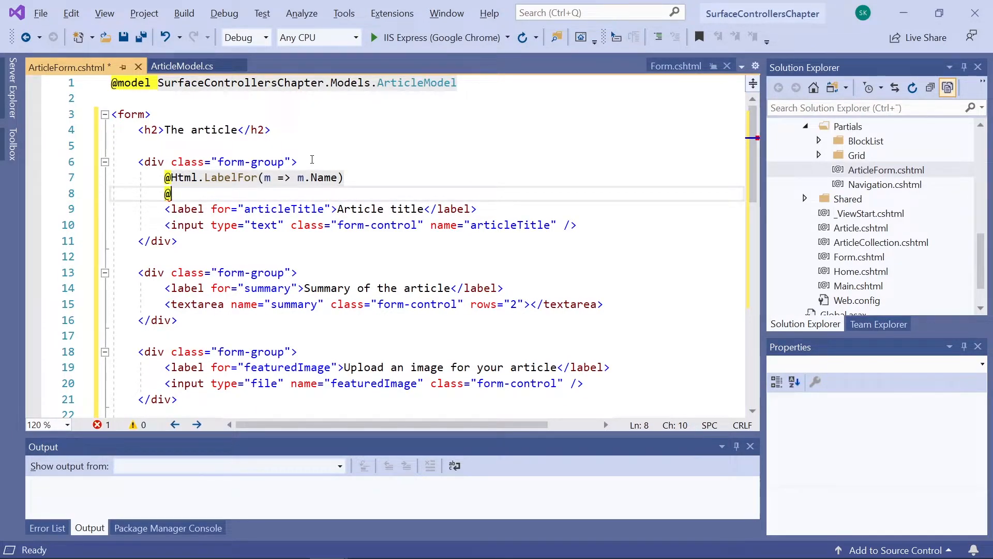
{"action": "type", "text": "Html."}
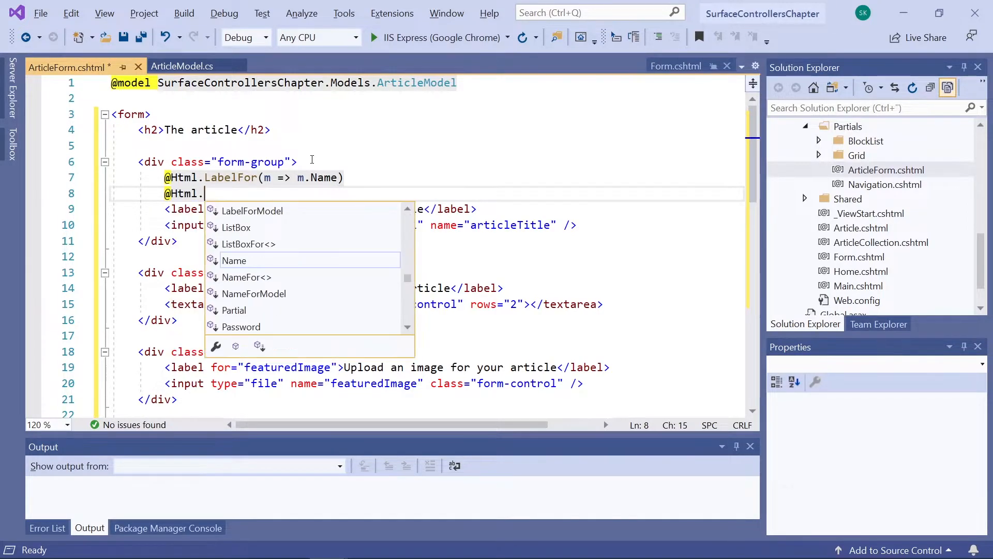
{"action": "type", "text": "TextBoxFor"}
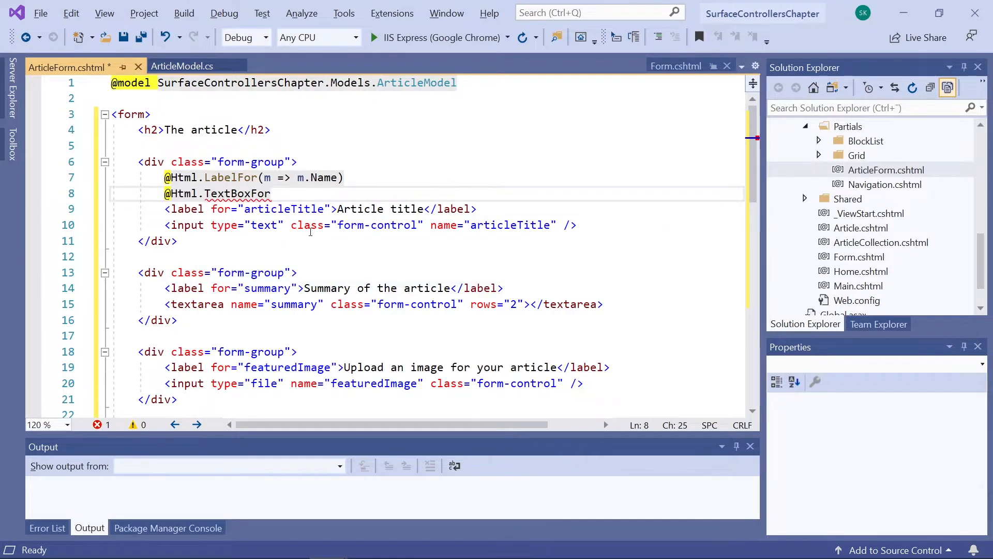
{"action": "type", "text": "("}
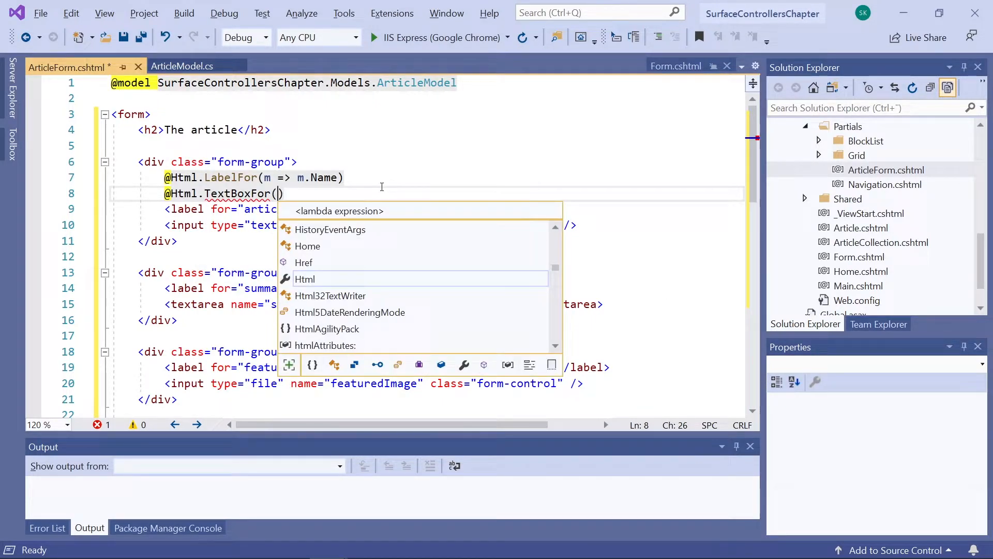
{"action": "type", "text": "m =>"}
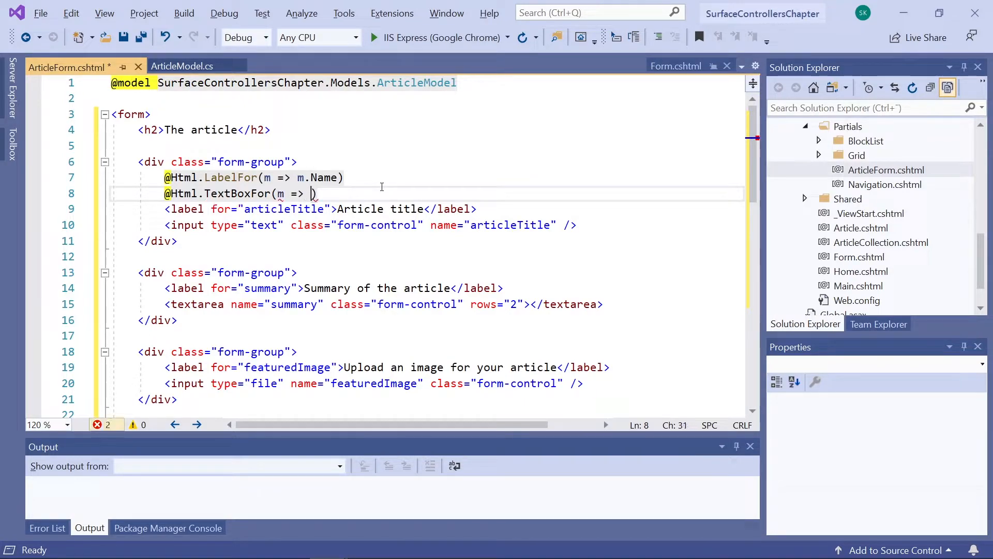
{"action": "type", "text": "m.Nam"}
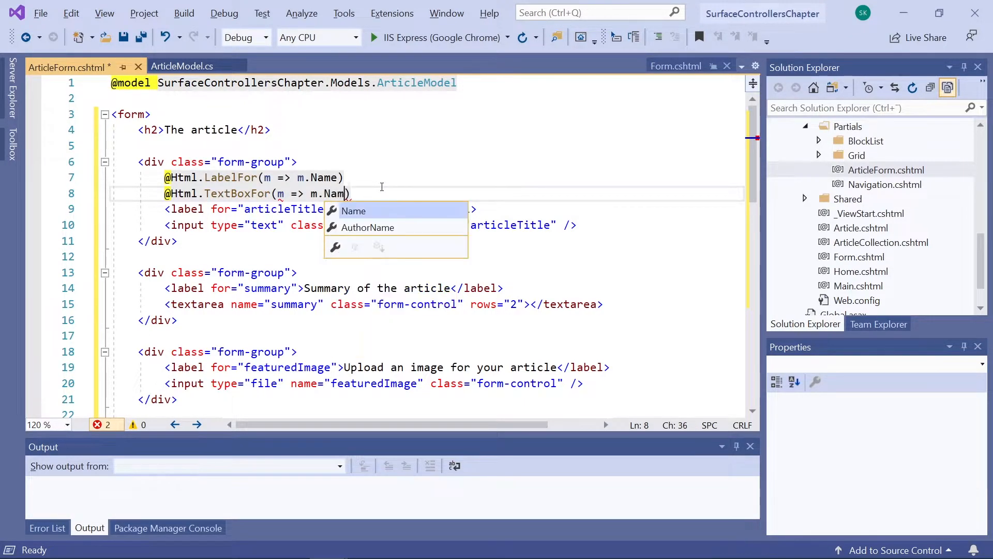
{"action": "type", "text": "e"}
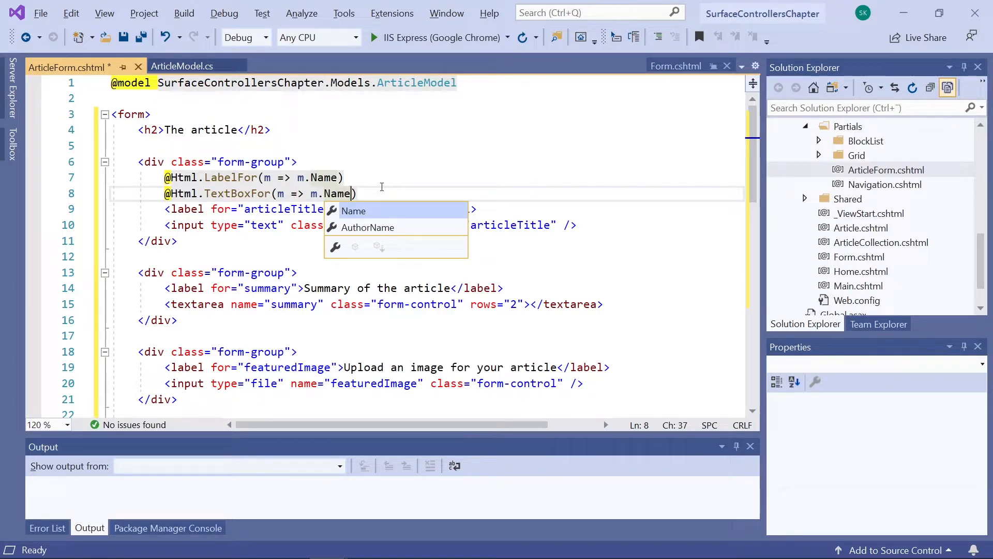
{"action": "type", "text": ","}
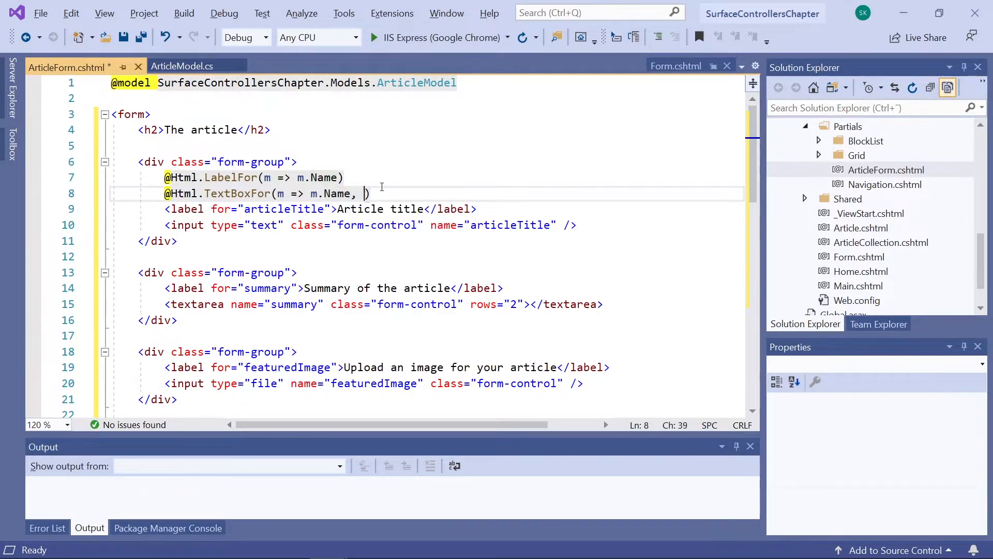
{"action": "type", "text": "new"}
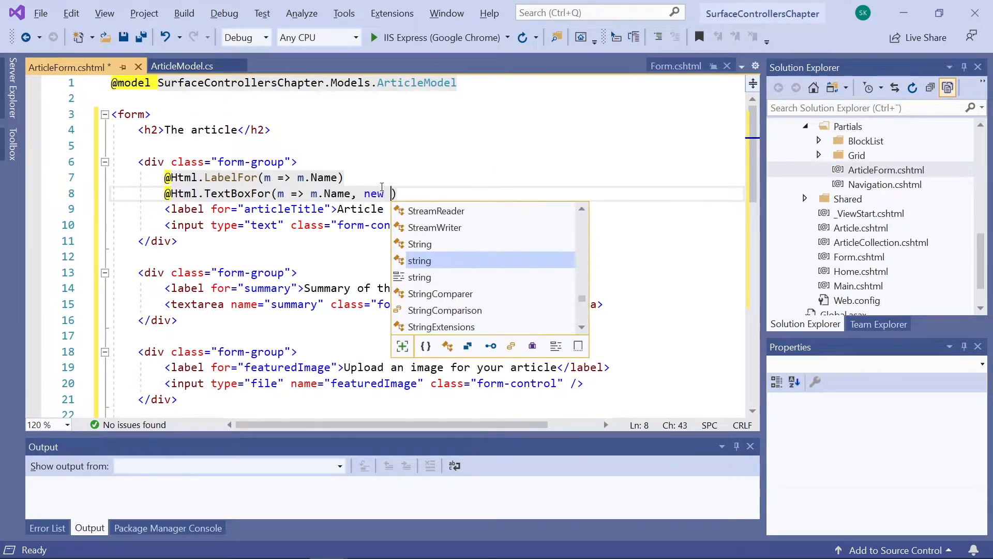
{"action": "type", "text": "string { }"}
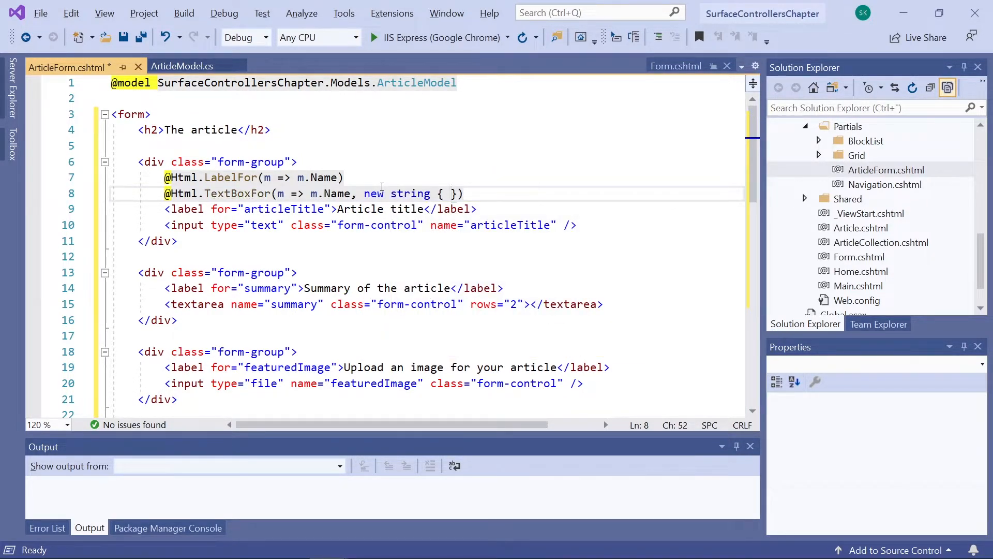
{"action": "key", "text": "BackSpace"}
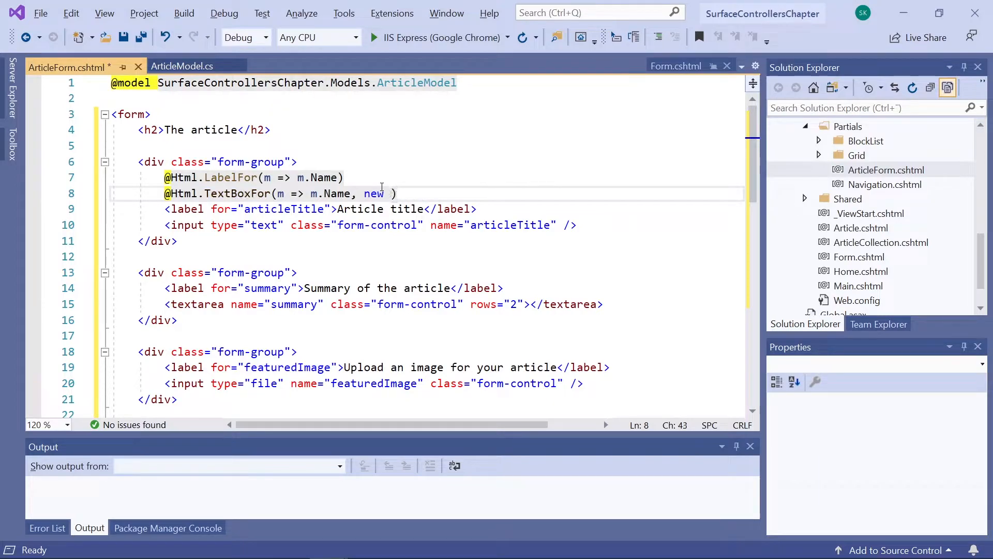
{"action": "type", "text": "{ }"}
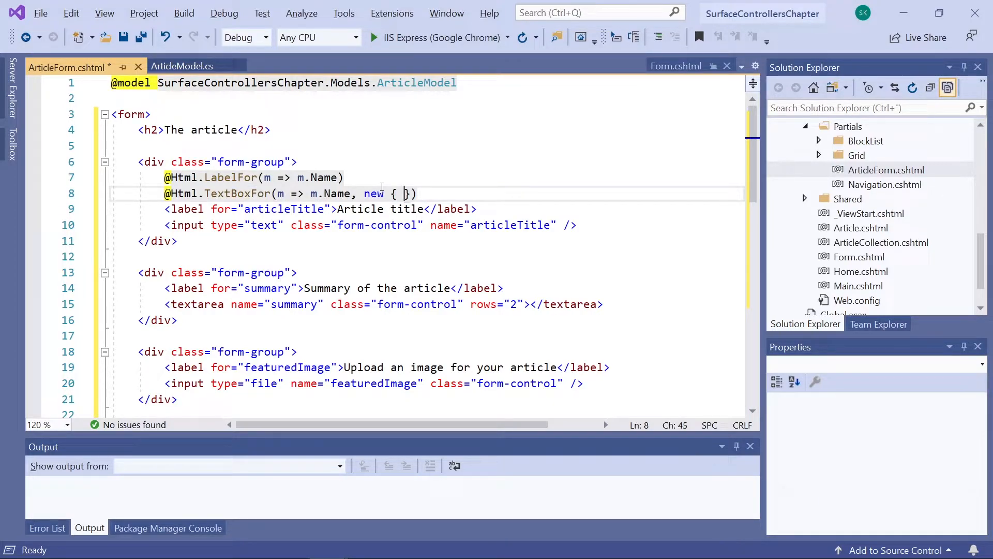
{"action": "type", "text": "@class=\""}
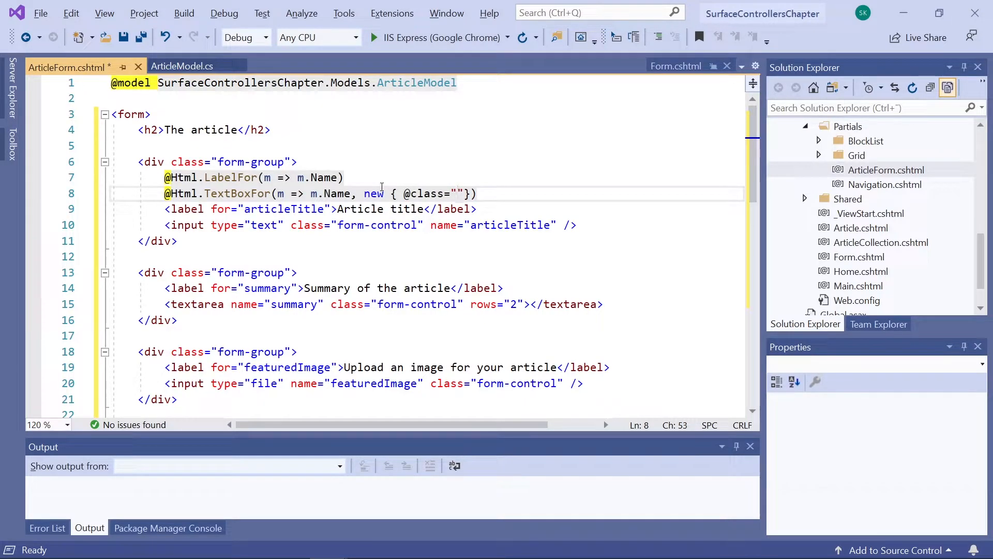
{"action": "type", "text": "form-c"}
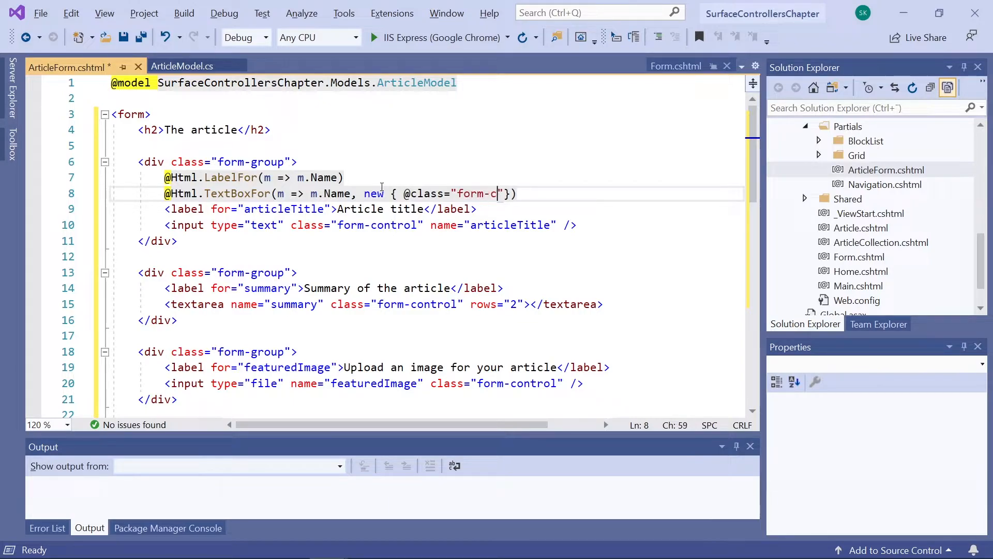
{"action": "type", "text": "ontrol"}
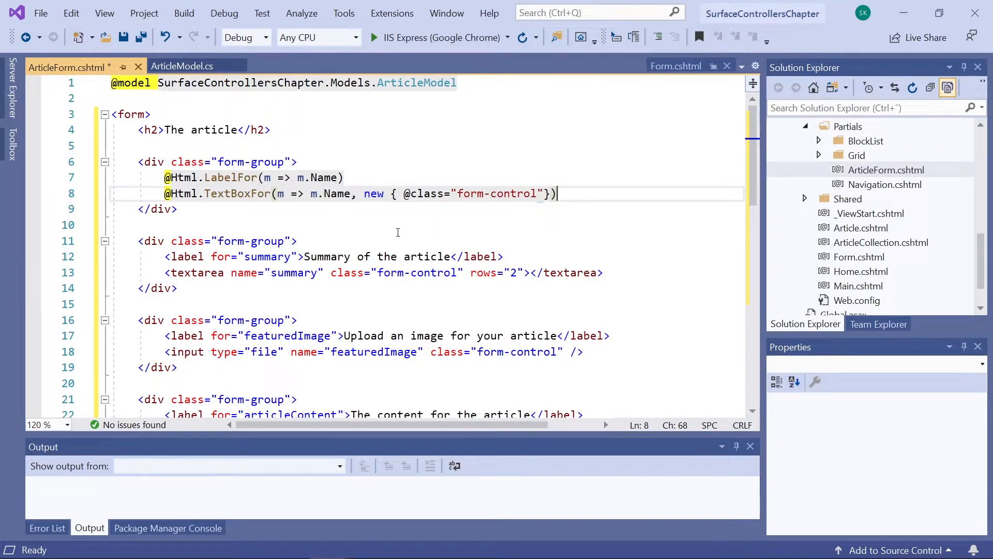
{"action": "left_click", "coordinate": [298, 240]}
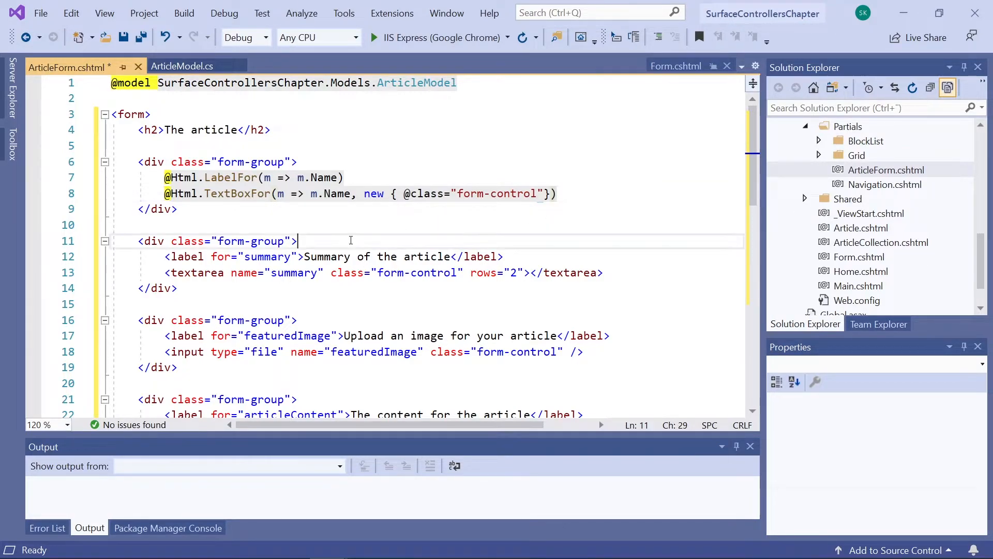
{"action": "type", "text": "@"}
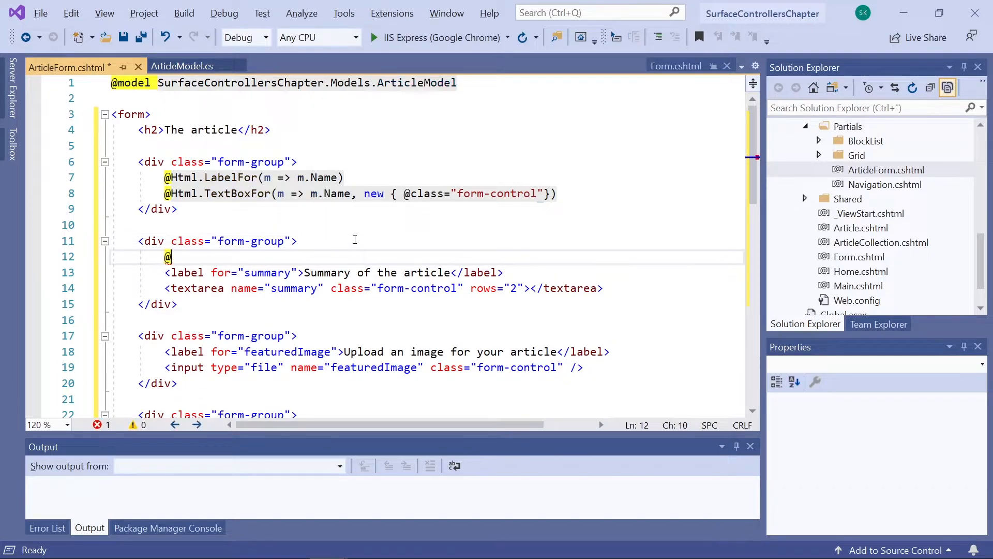
{"action": "type", "text": "Html.LabelFor("}
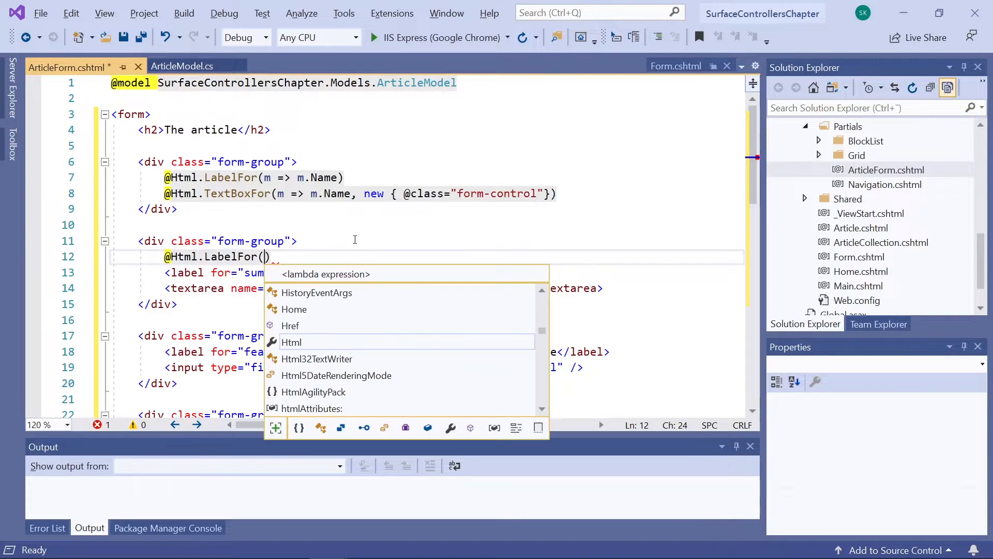
{"action": "type", "text": "m =>"}
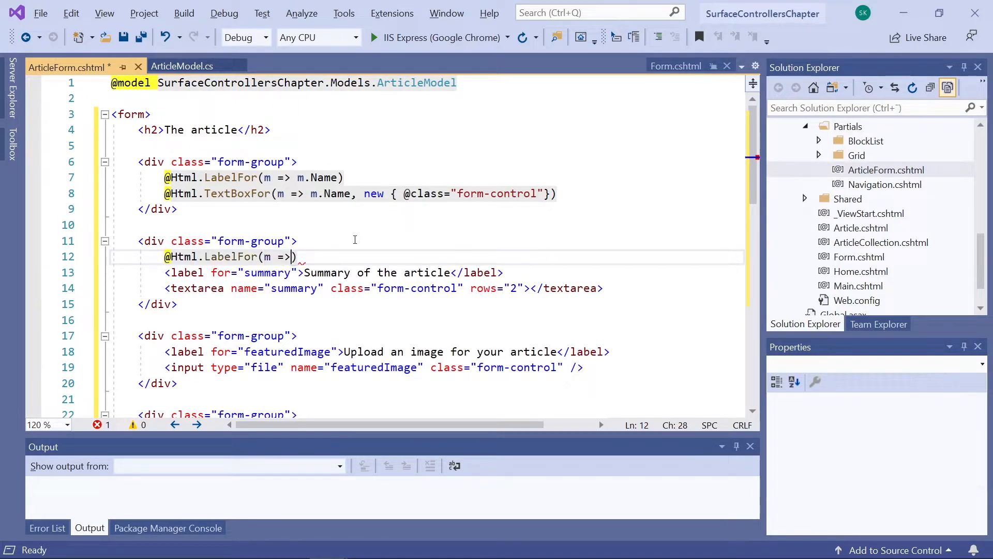
{"action": "type", "text": ".Summary"}
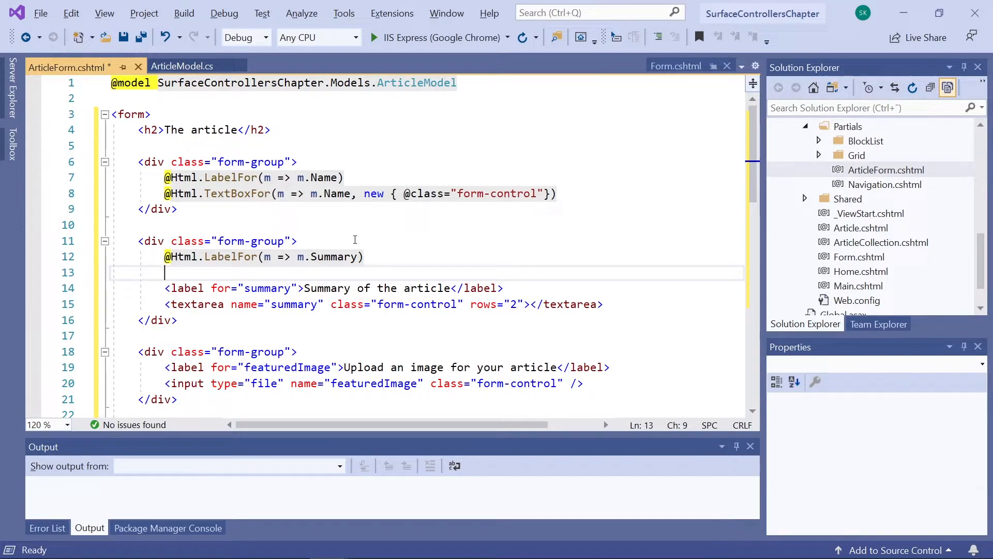
{"action": "type", "text": "@Html."}
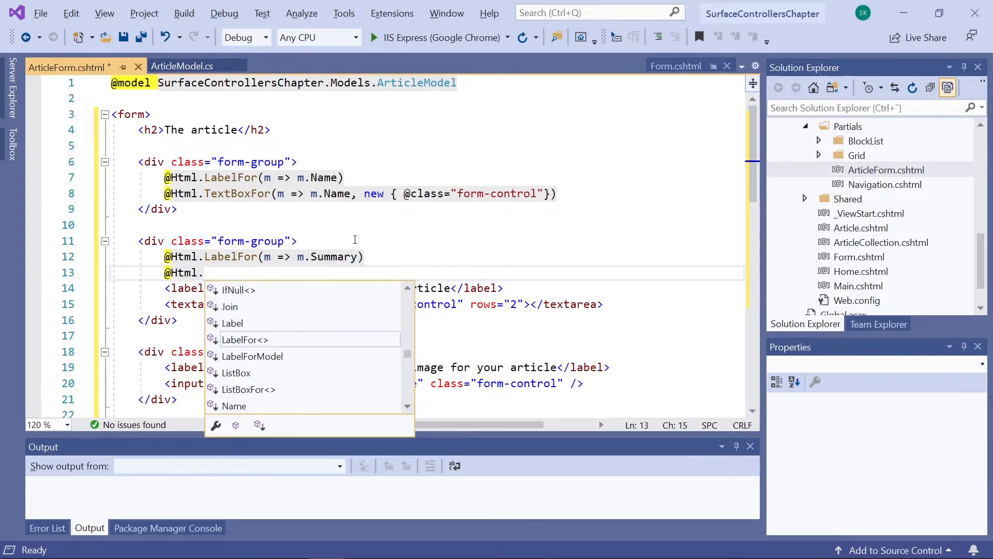
{"action": "type", "text": "T"}
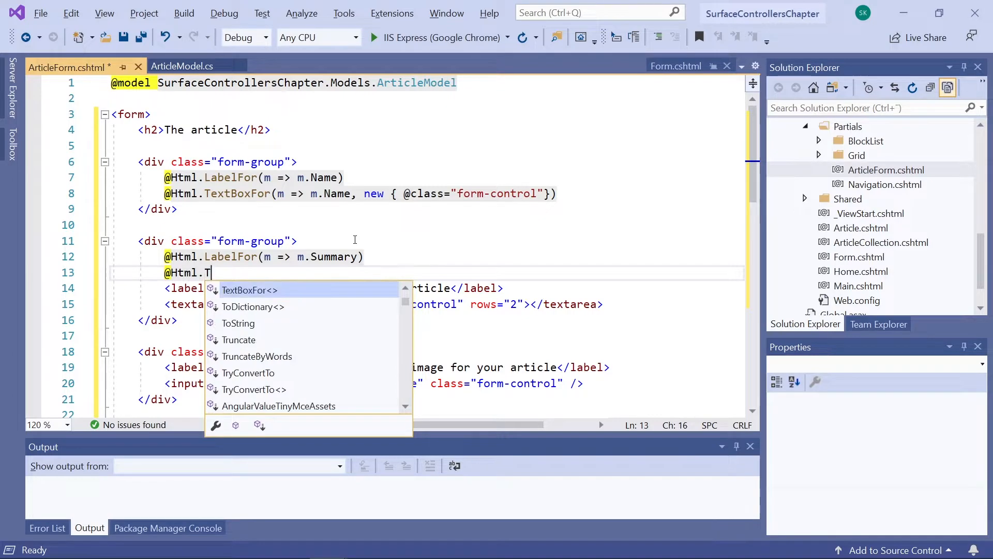
{"action": "type", "text": "extAreaFor(m ="}
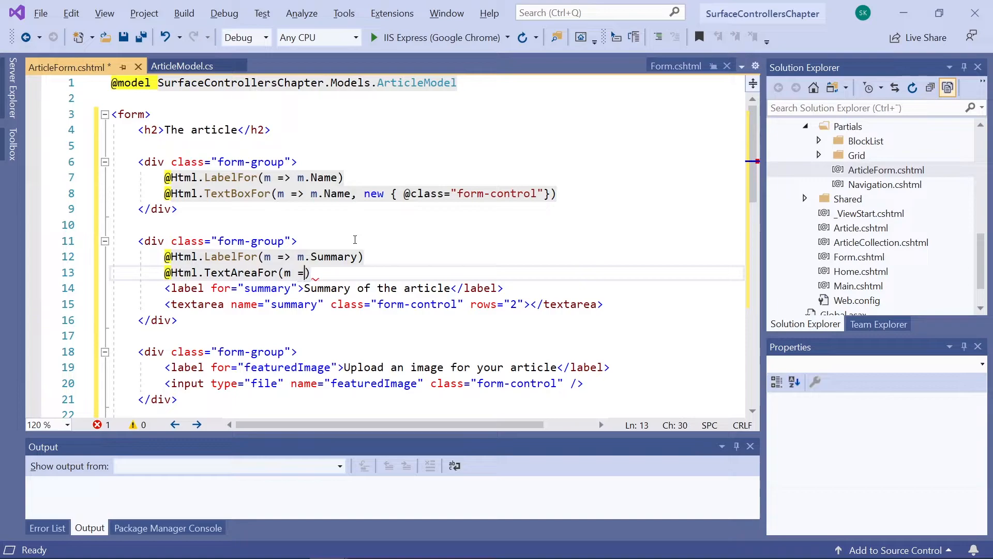
{"action": "type", "text": "m.Summary,"}
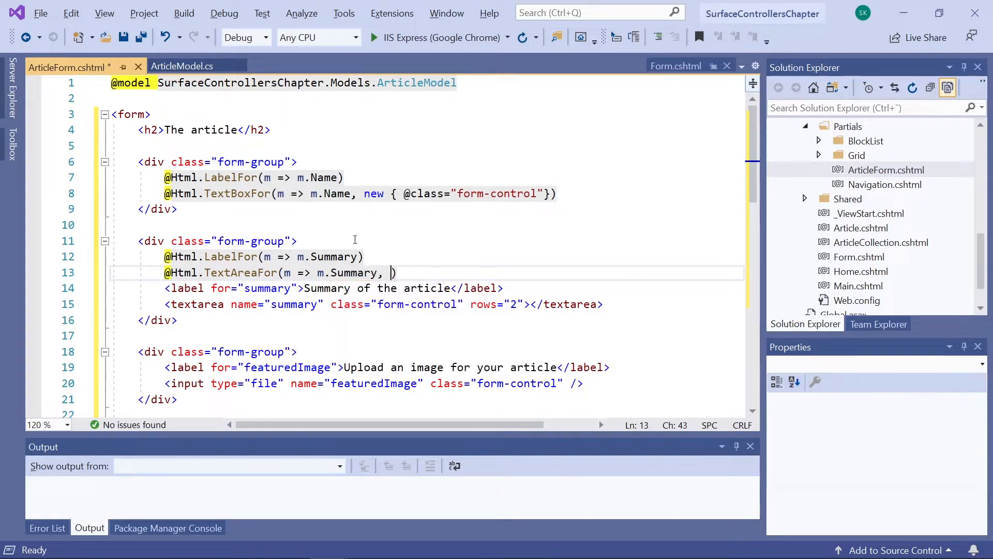
{"action": "type", "text": "new {"}
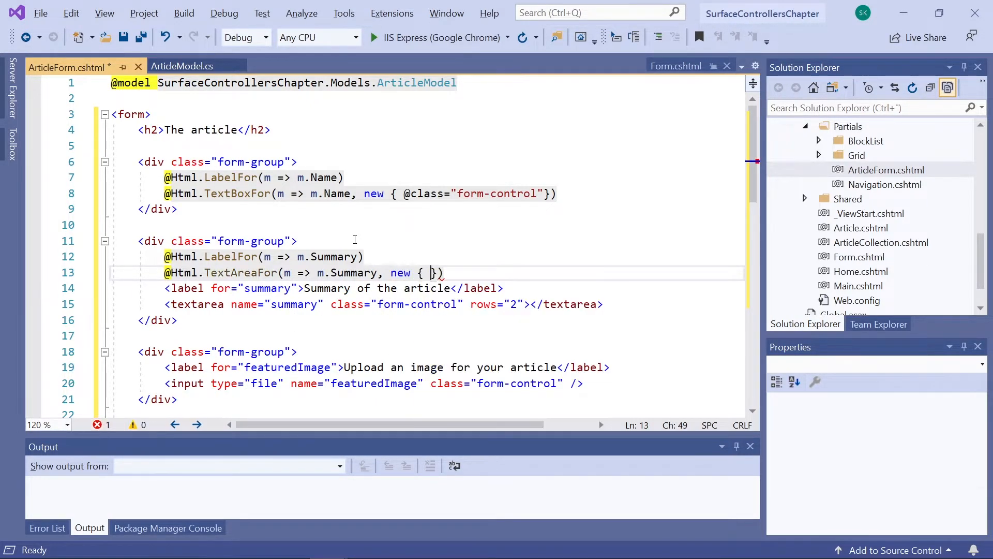
{"action": "type", "text": "@c"}
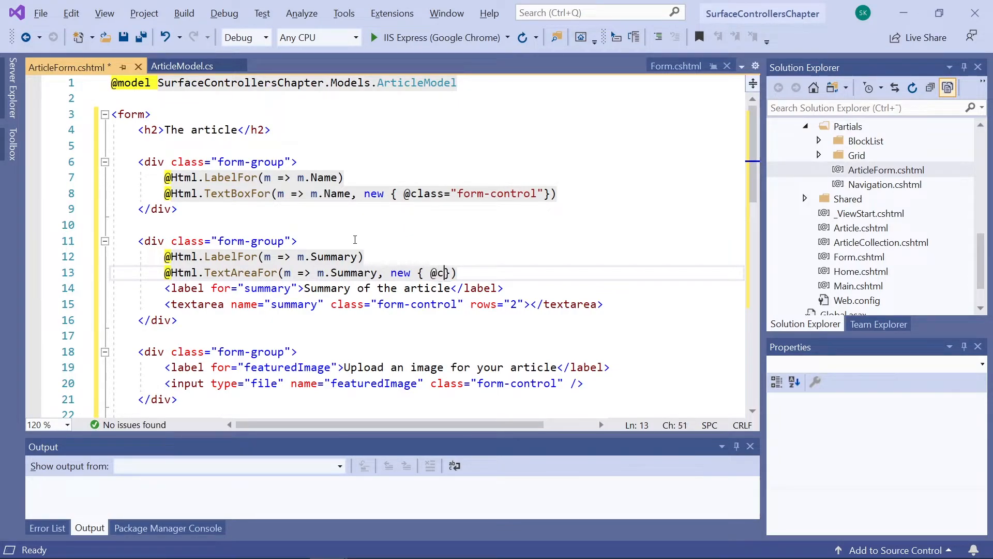
{"action": "type", "text": "lass="}
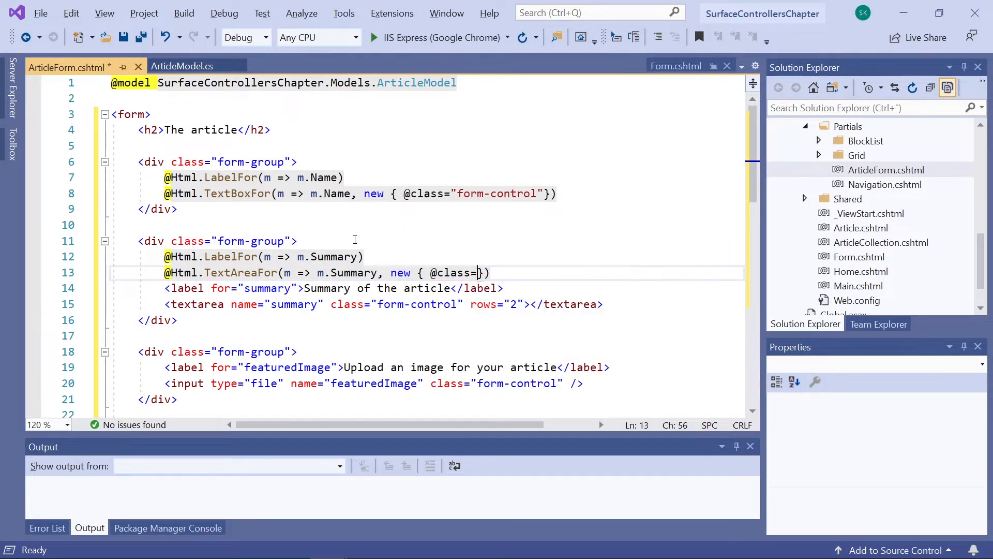
{"action": "type", "text": "form-control\""}
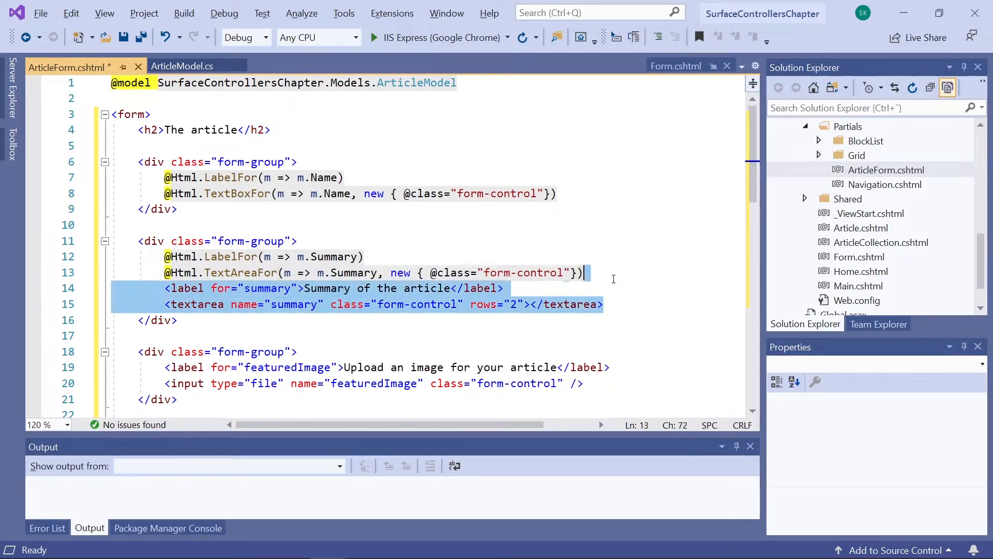
{"action": "key", "text": "Delete"}
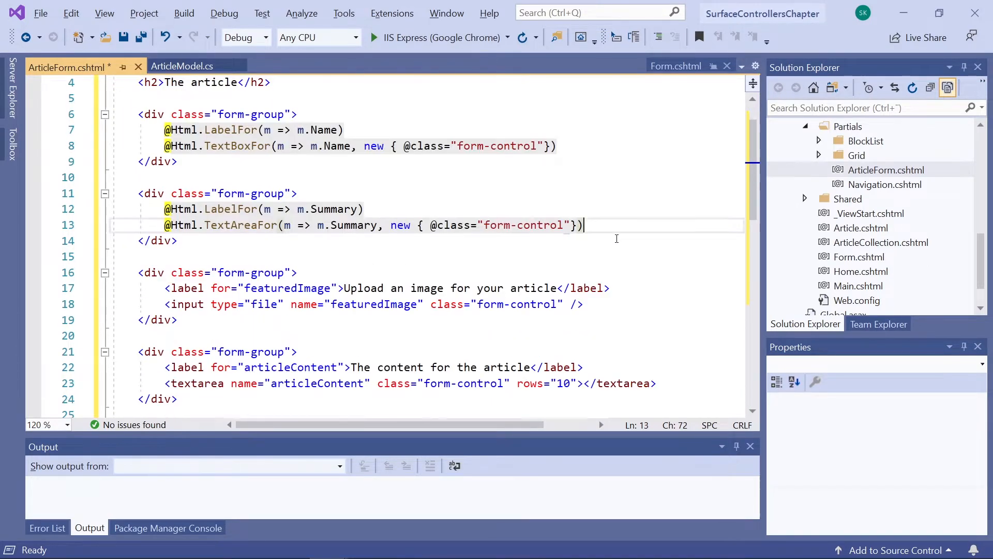
{"action": "scroll", "scroll_direction": "down", "scroll_amount": 3}
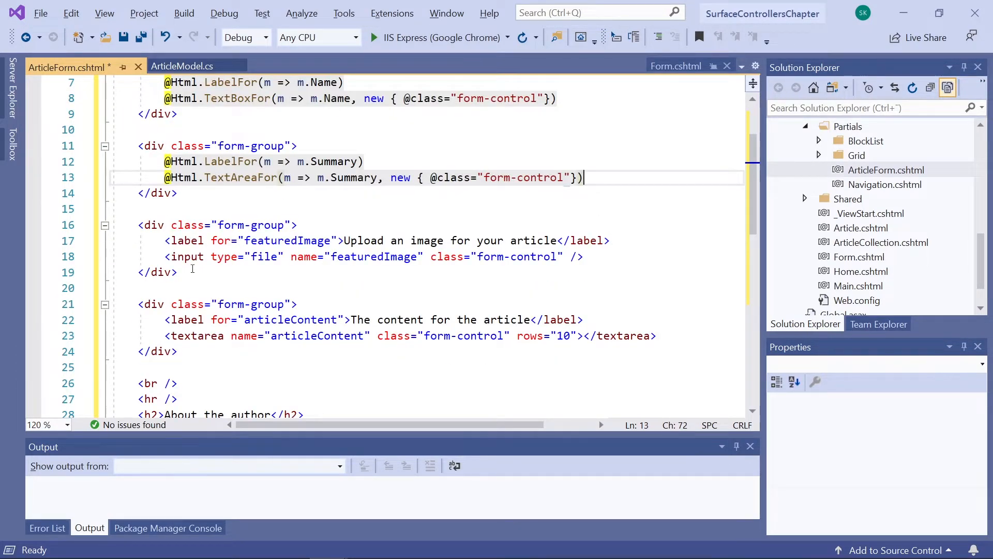
{"action": "left_click", "coordinate": [388, 225]}
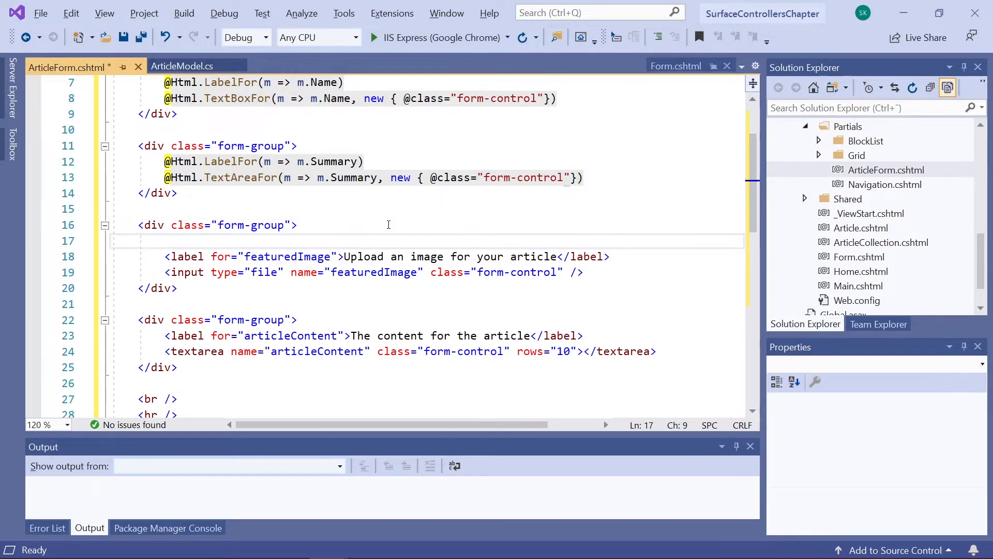
{"action": "type", "text": "@Html"}
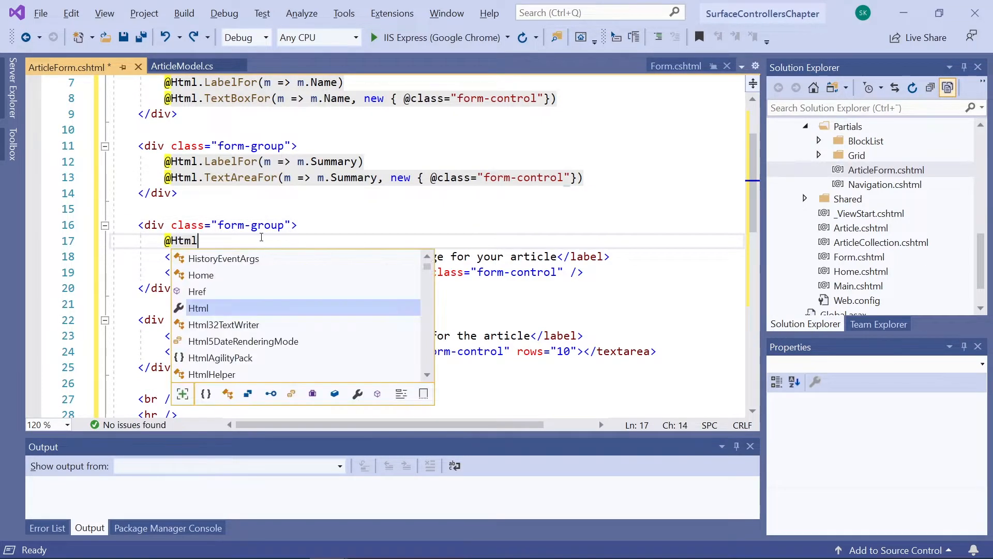
{"action": "type", "text": ".Lav"}
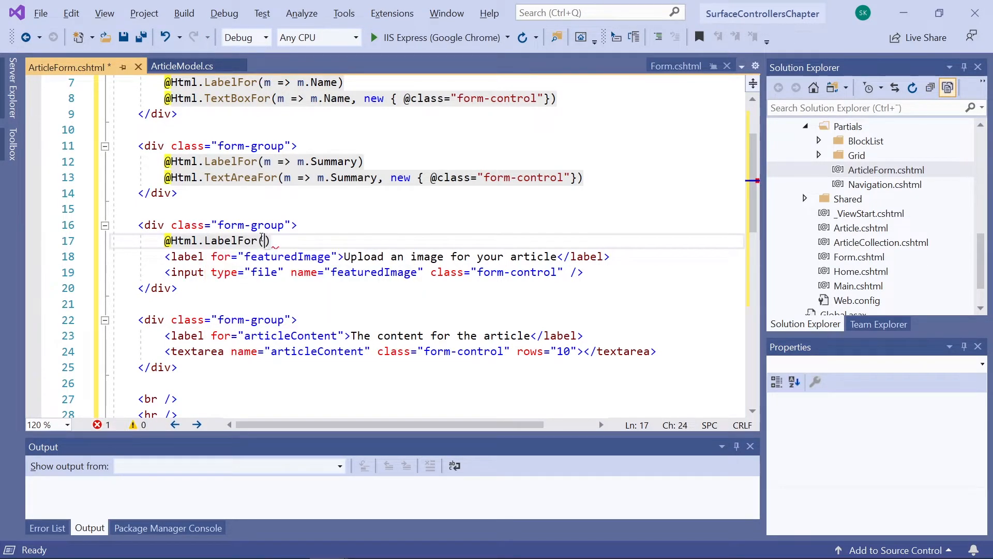
{"action": "type", "text": "m =>"}
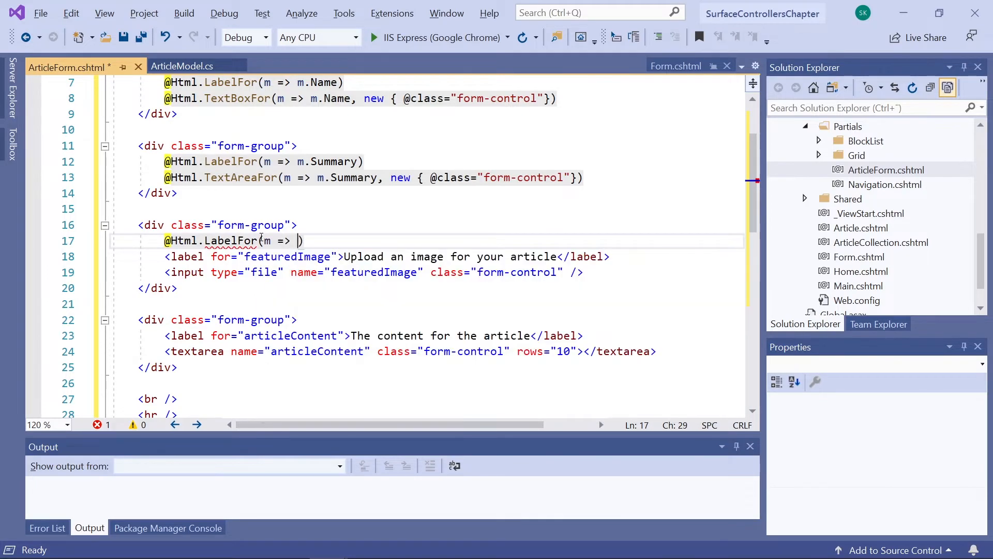
{"action": "type", "text": "m."}
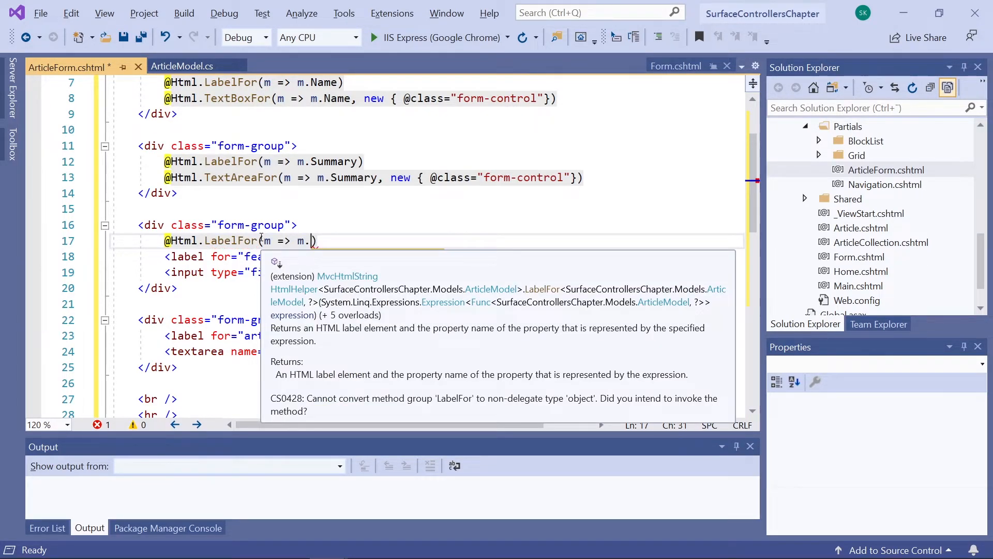
{"action": "type", "text": "FeaturedImage"}
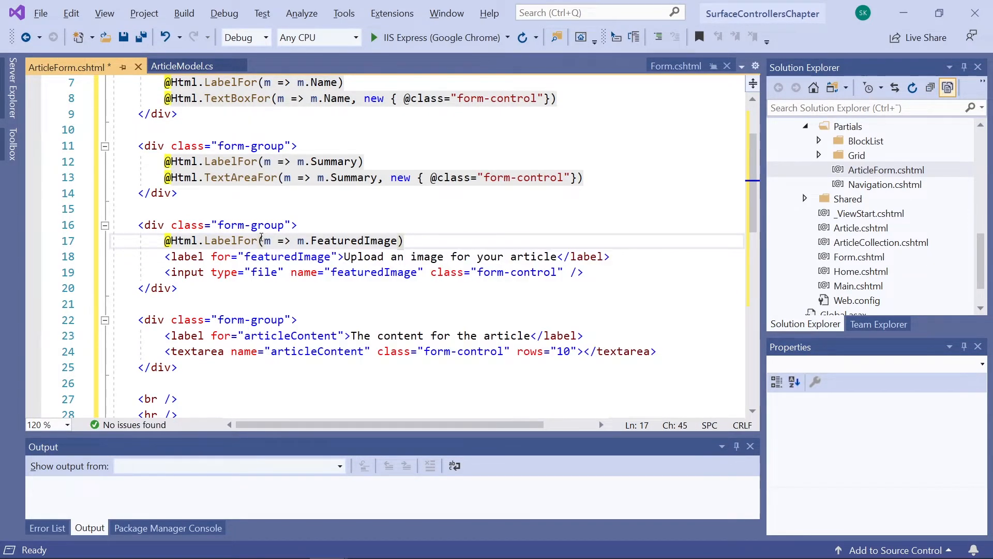
{"action": "mouse_move", "coordinate": [650, 262]}
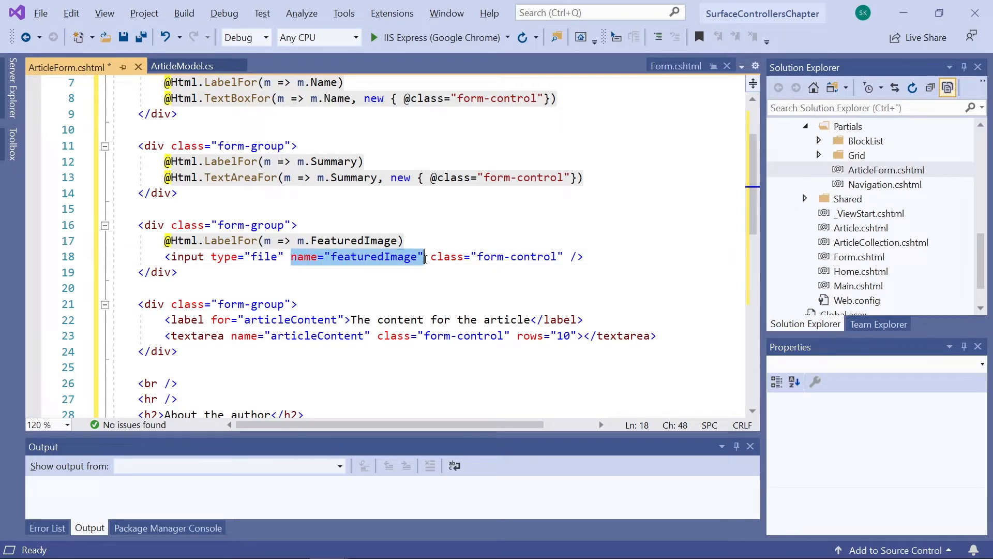
{"action": "mouse_move", "coordinate": [409, 268]}
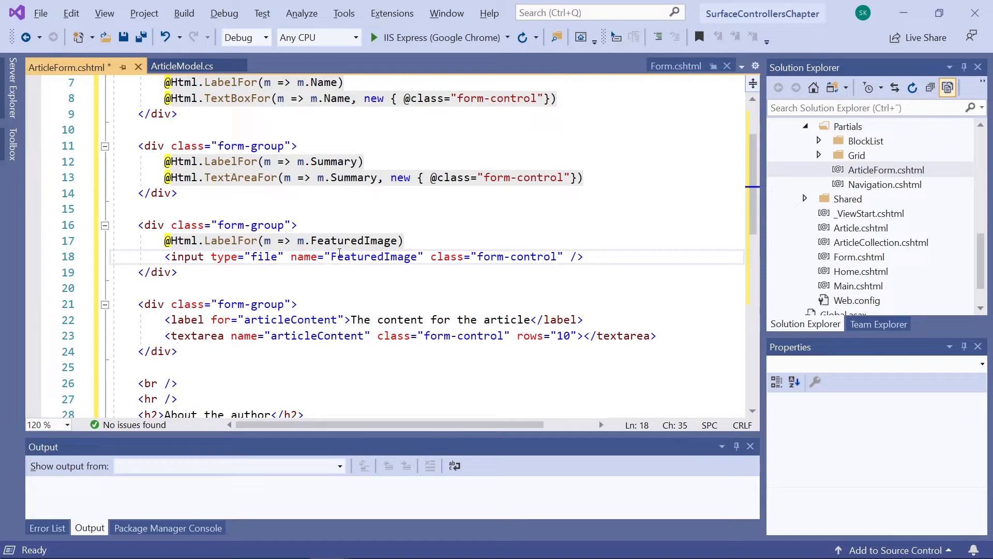
{"action": "left_click", "coordinate": [583, 257]}
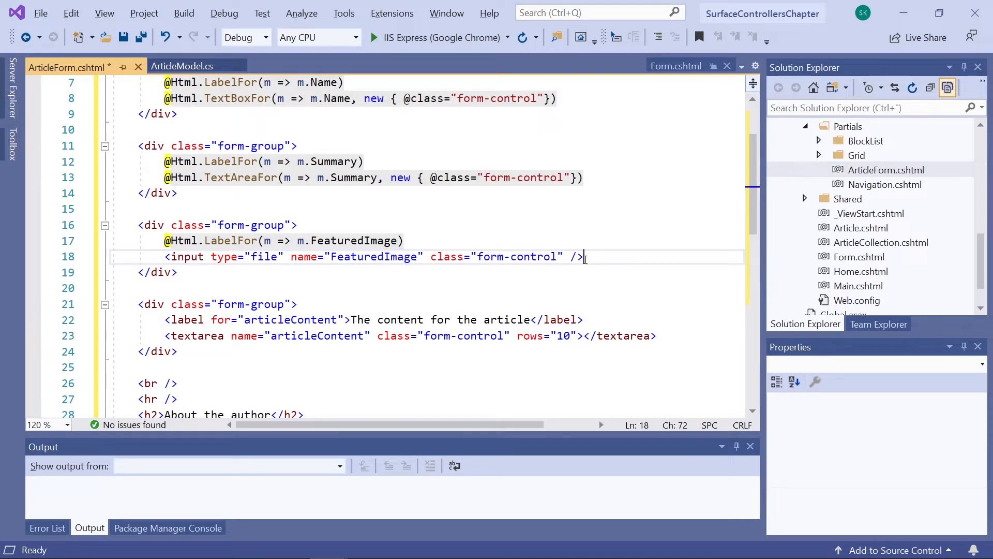
- Give the ArticleContent text area helper rows="10" alongside the content and author helpers
{"action": "scroll", "scroll_direction": "down", "scroll_amount": 3}
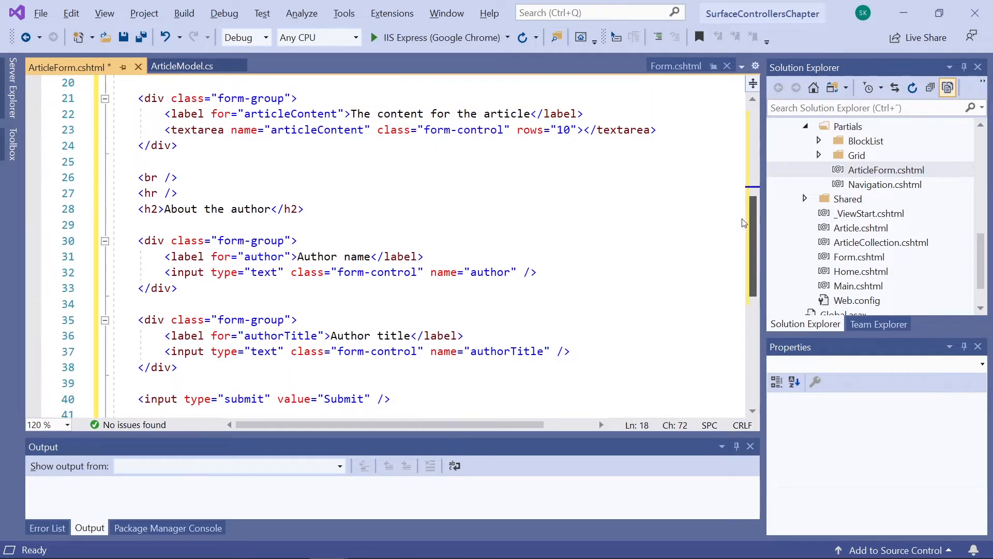
{"action": "scroll", "scroll_direction": "up", "scroll_amount": 3}
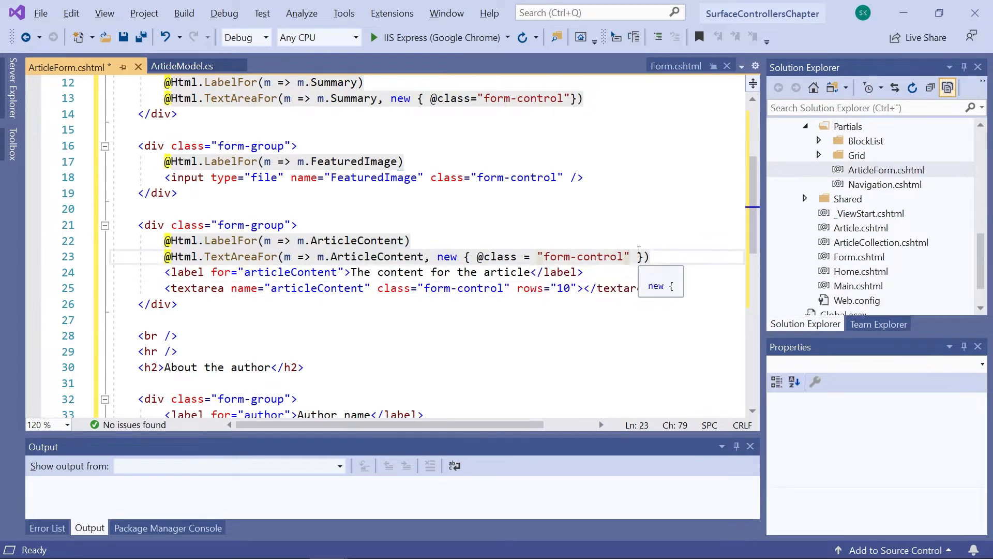
{"action": "type", "text": ", rows=\"10\""}
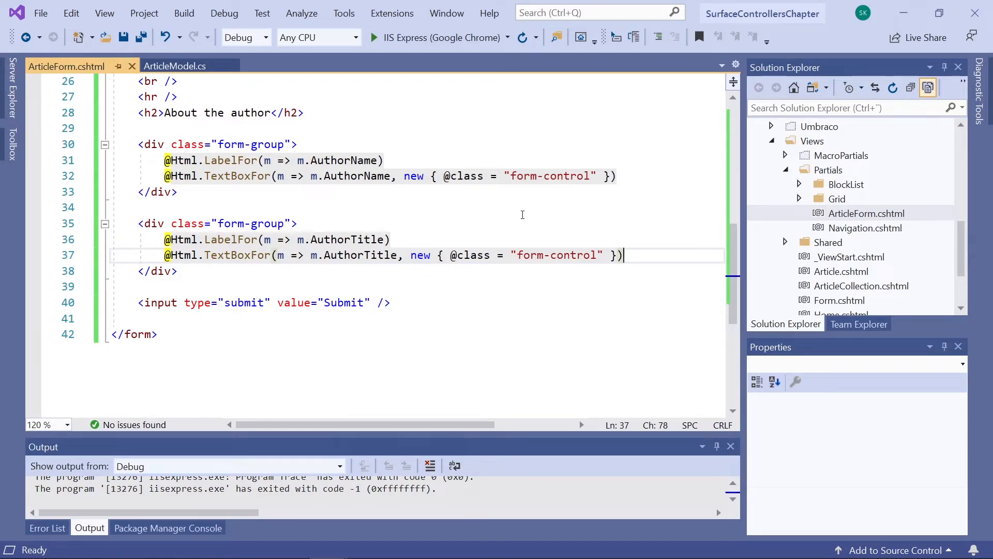
{"action": "mouse_move", "coordinate": [732, 272]}
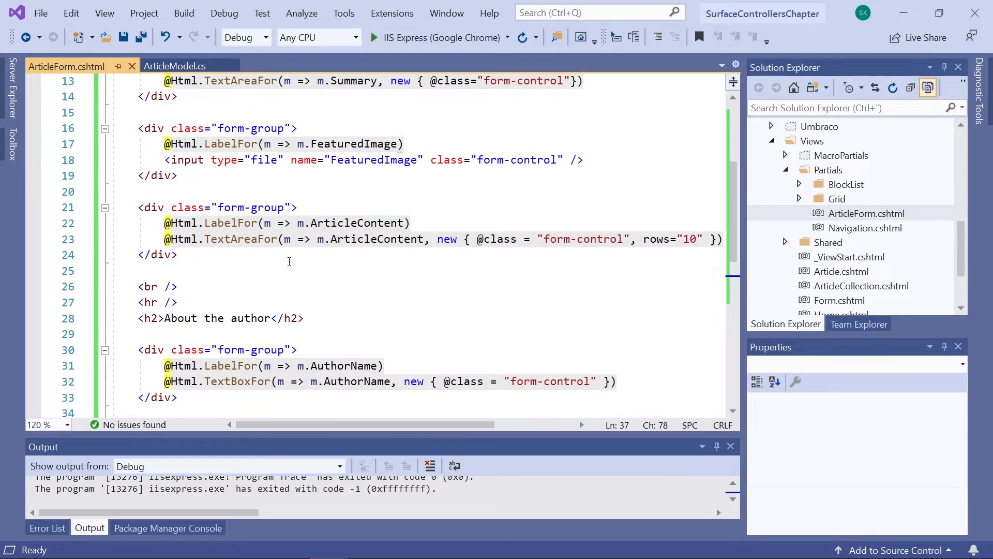
{"action": "mouse_move", "coordinate": [450, 281]}
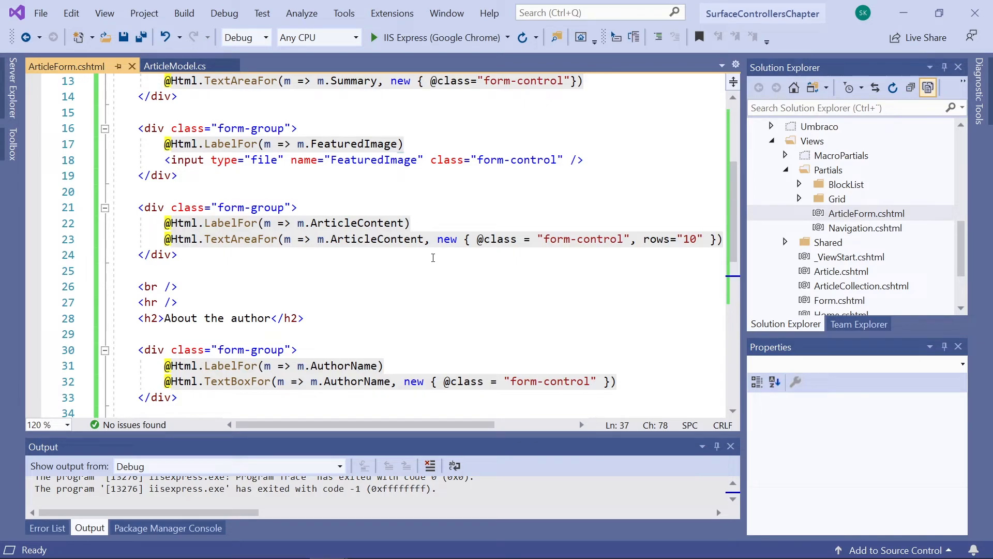
{"action": "mouse_move", "coordinate": [662, 184]}
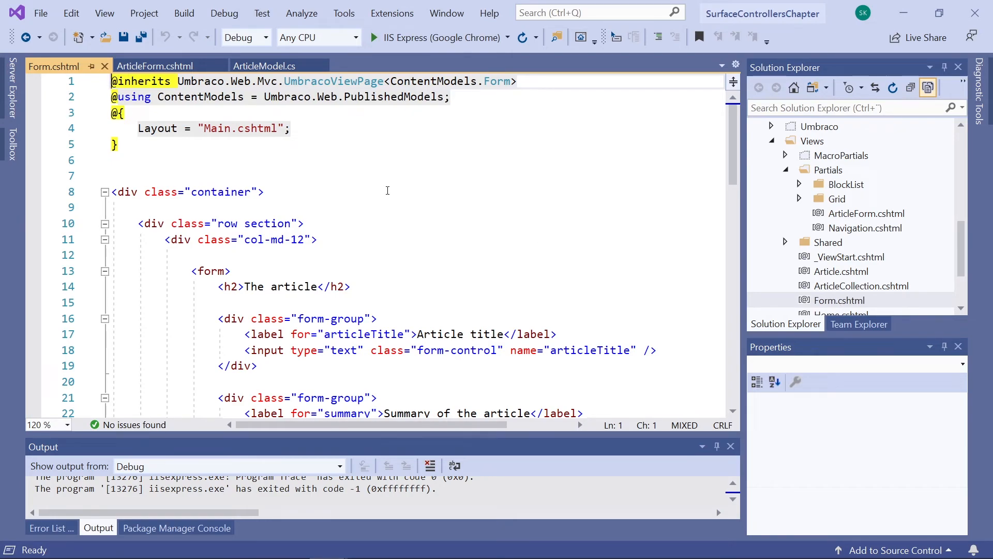
{"action": "mouse_move", "coordinate": [192, 274]}
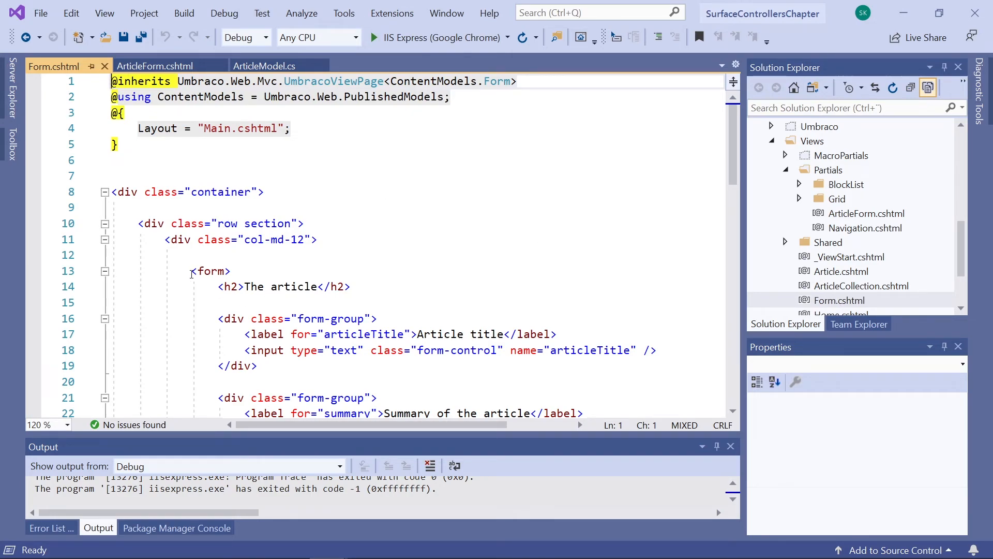
- Scroll down through Form.cshtml to review the emptied col-md-12 container
{"action": "scroll", "scroll_direction": "down", "scroll_amount": 3}
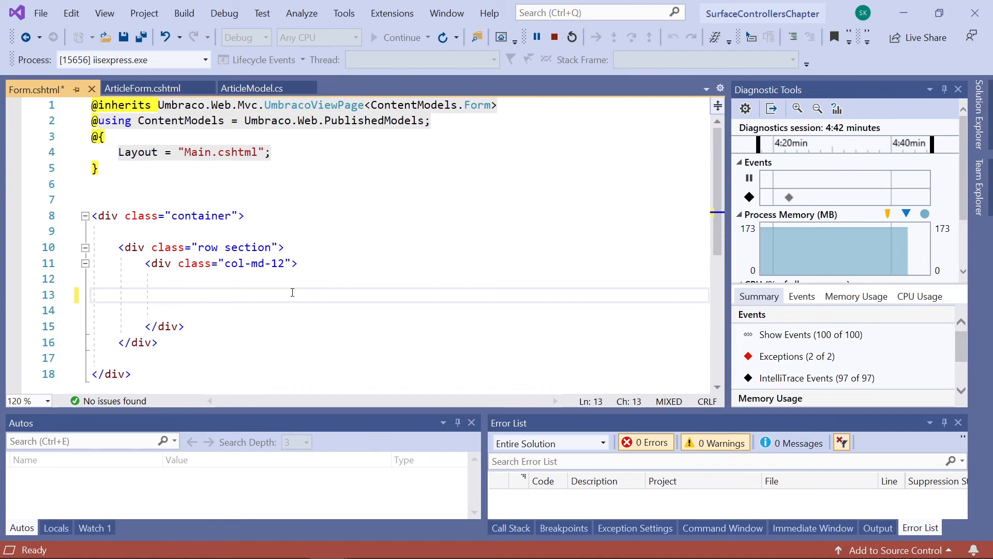
{"action": "scroll", "scroll_direction": "down", "scroll_amount": 3}
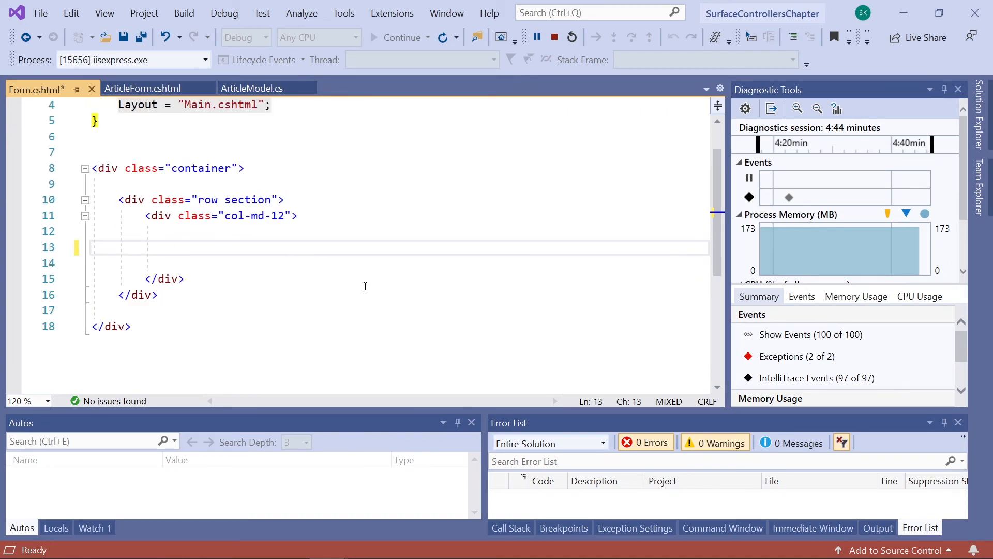